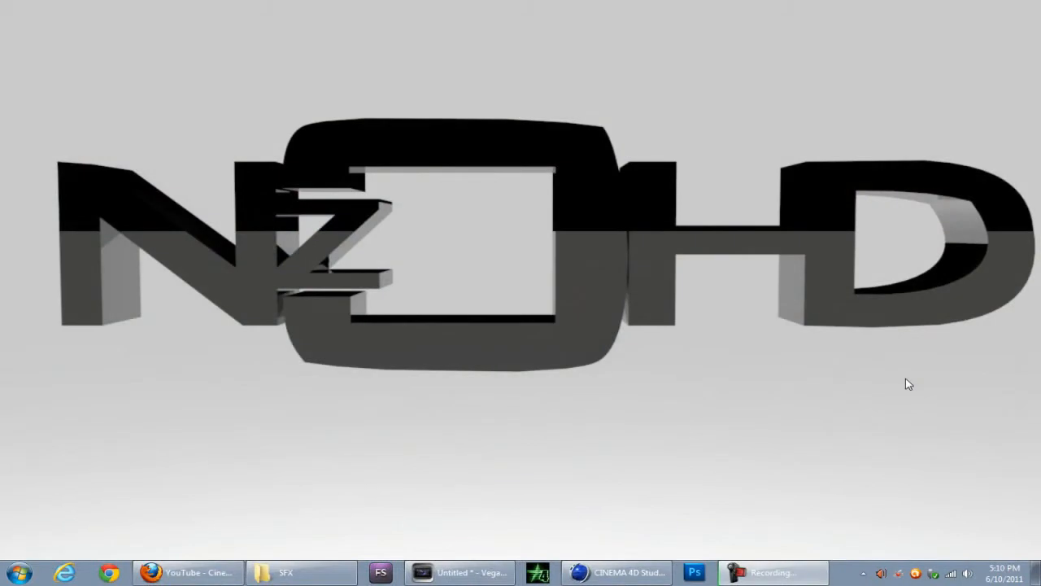
pyautogui.moveTo(594, 199)
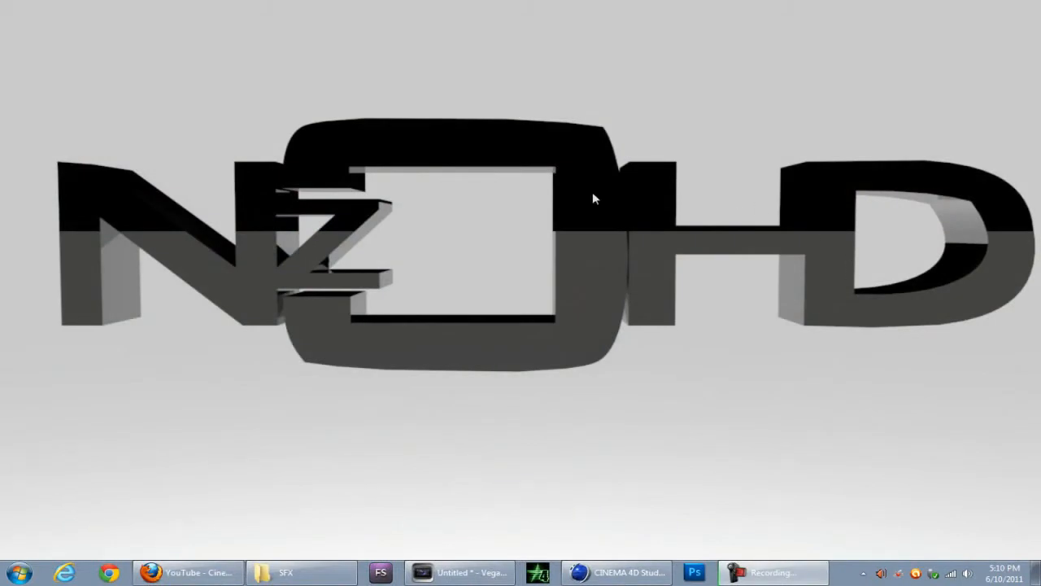
# Step: Skip the Thrausi Text tutorial on YouTube ahead to 09:06
pyautogui.click(187, 572)
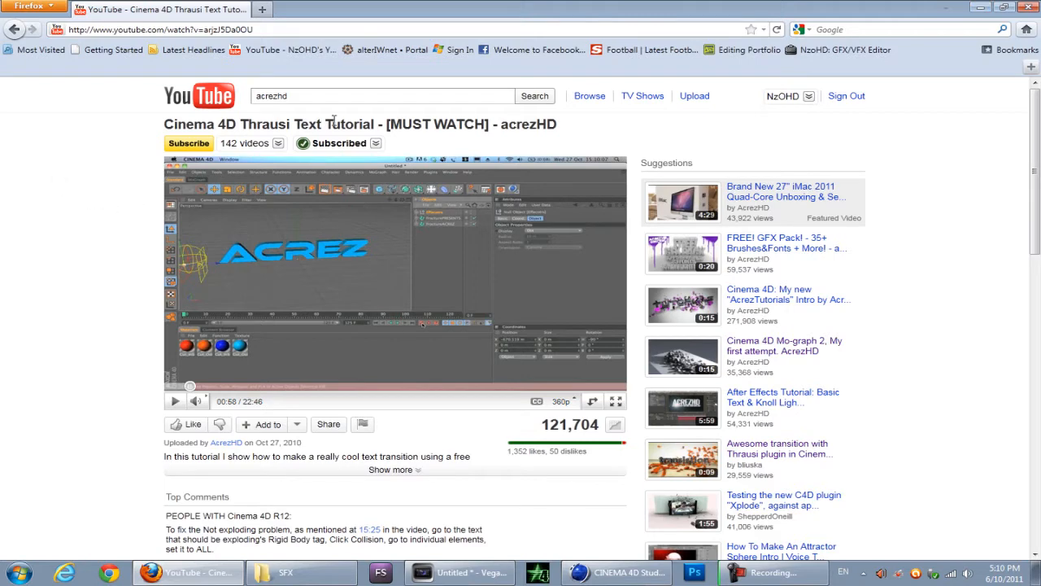
pyautogui.moveTo(560, 131)
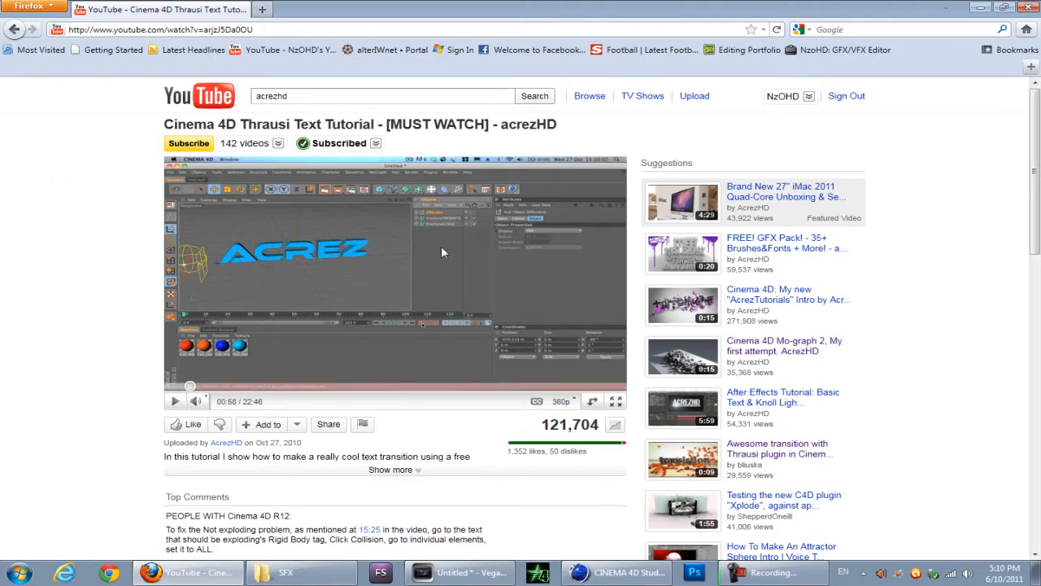
pyautogui.moveTo(472, 222)
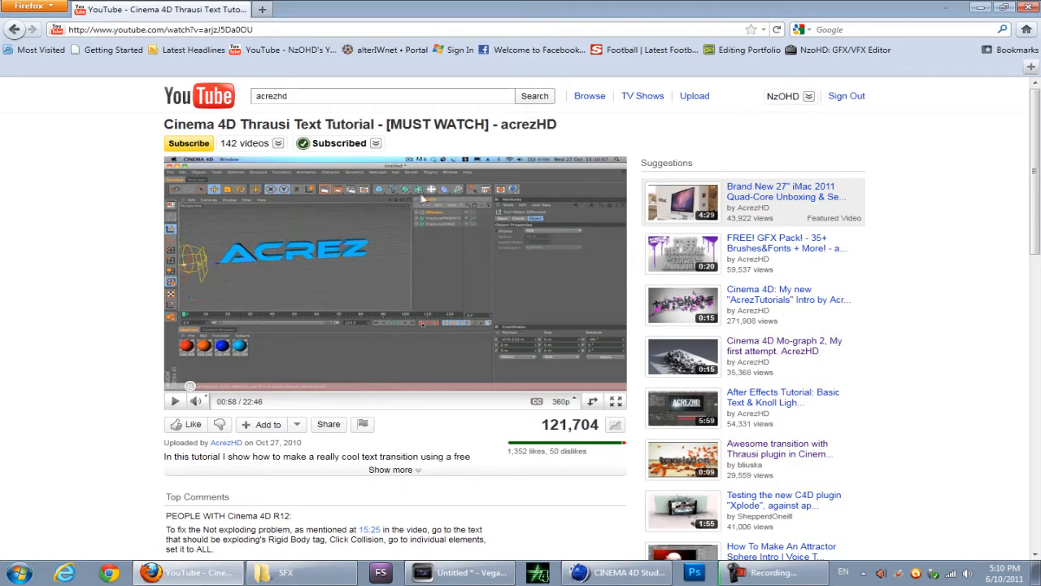
pyautogui.moveTo(495, 274)
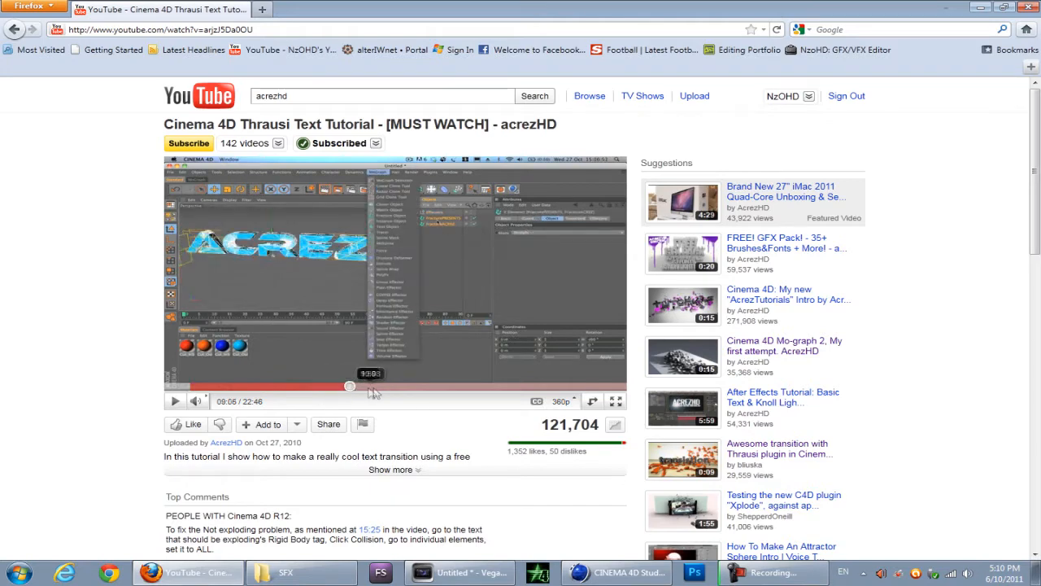
pyautogui.moveTo(490, 308)
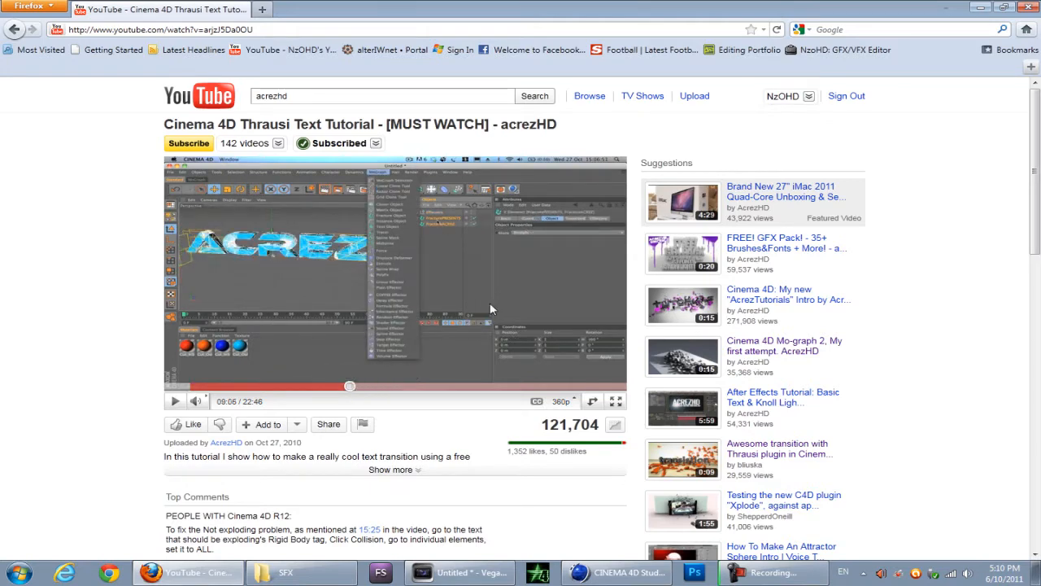
pyautogui.moveTo(468, 275)
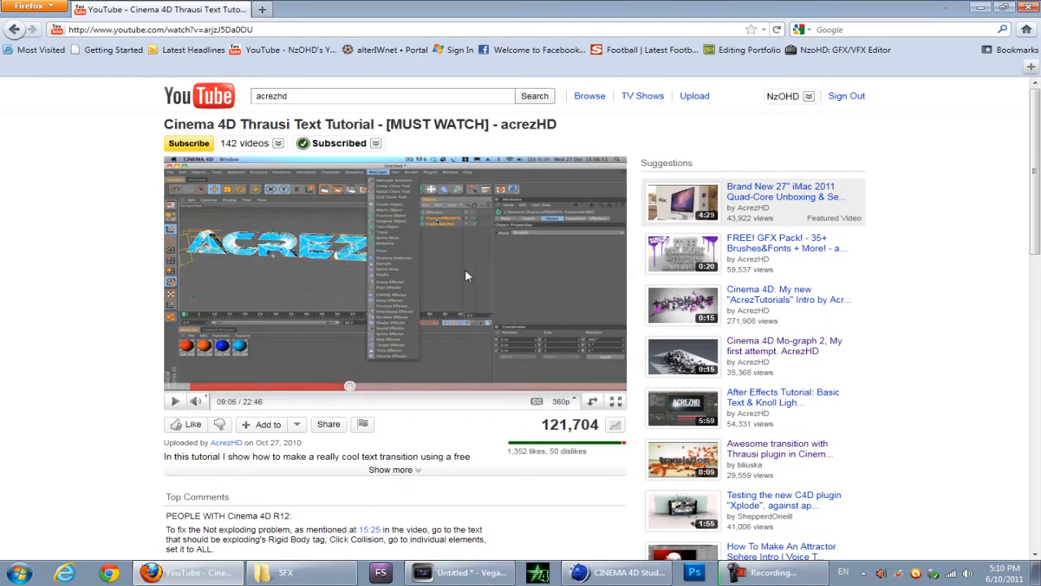
pyautogui.moveTo(500, 261)
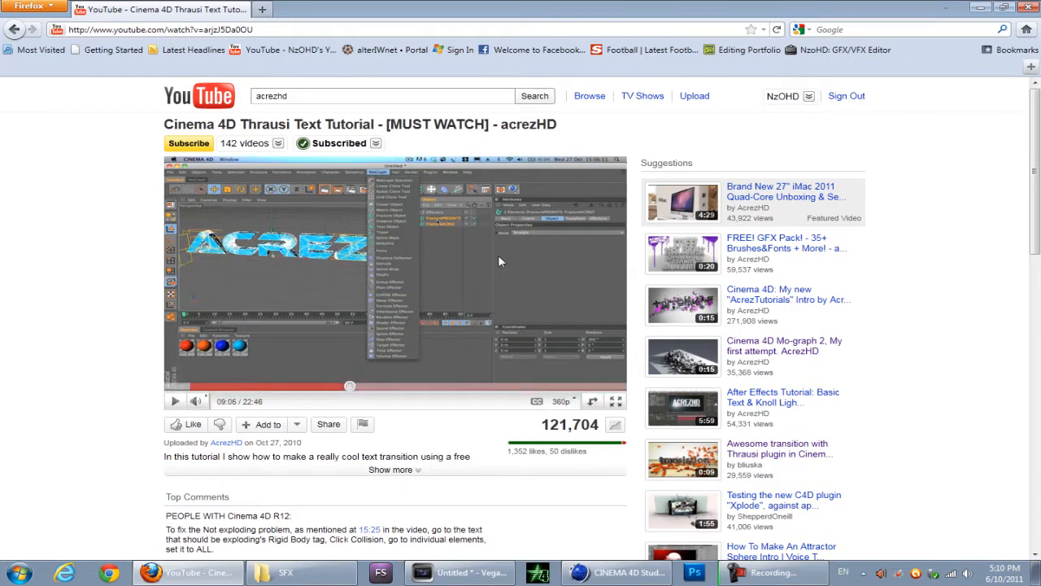
pyautogui.moveTo(513, 261)
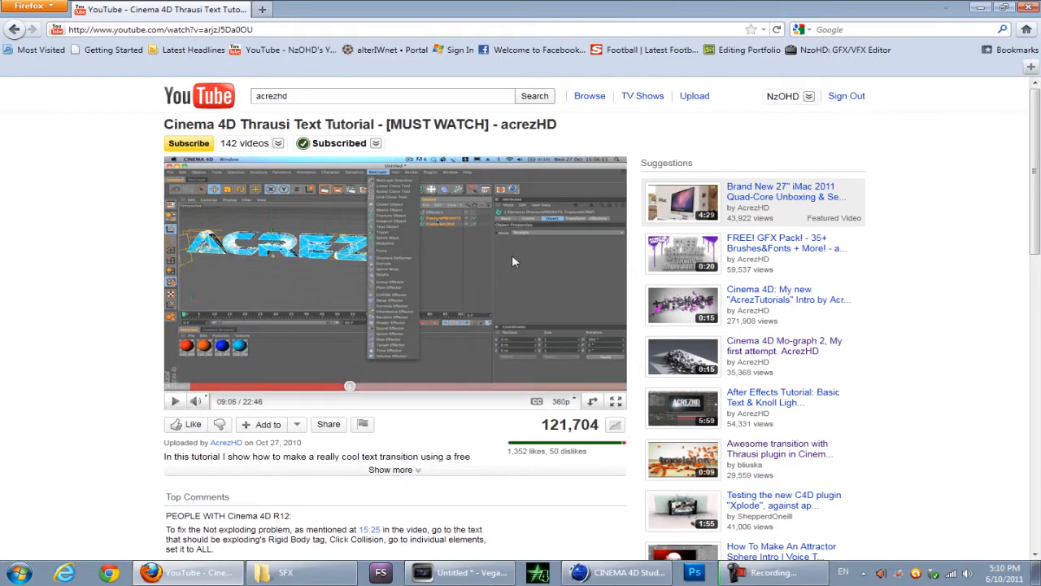
pyautogui.click(615, 572)
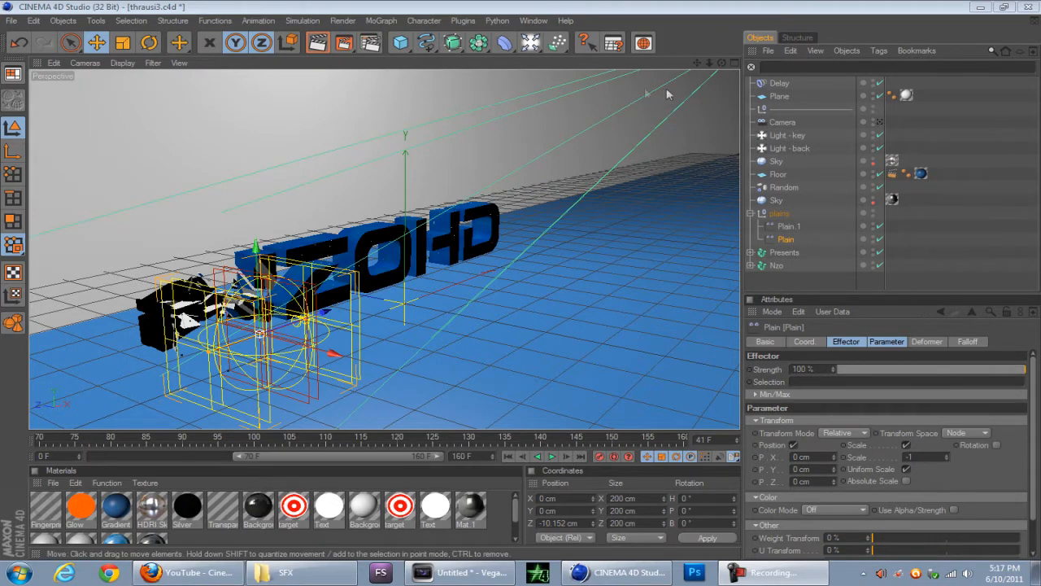
# Step: Select the Nzo fracture object and browse MoGraph > Effector to the Plain effector
pyautogui.click(787, 226)
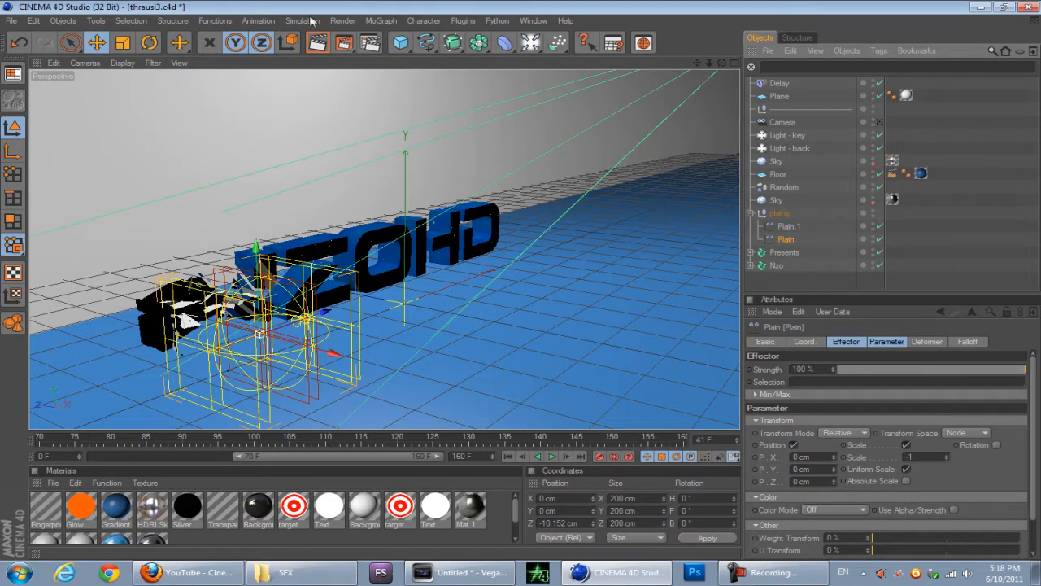
pyautogui.click(382, 21)
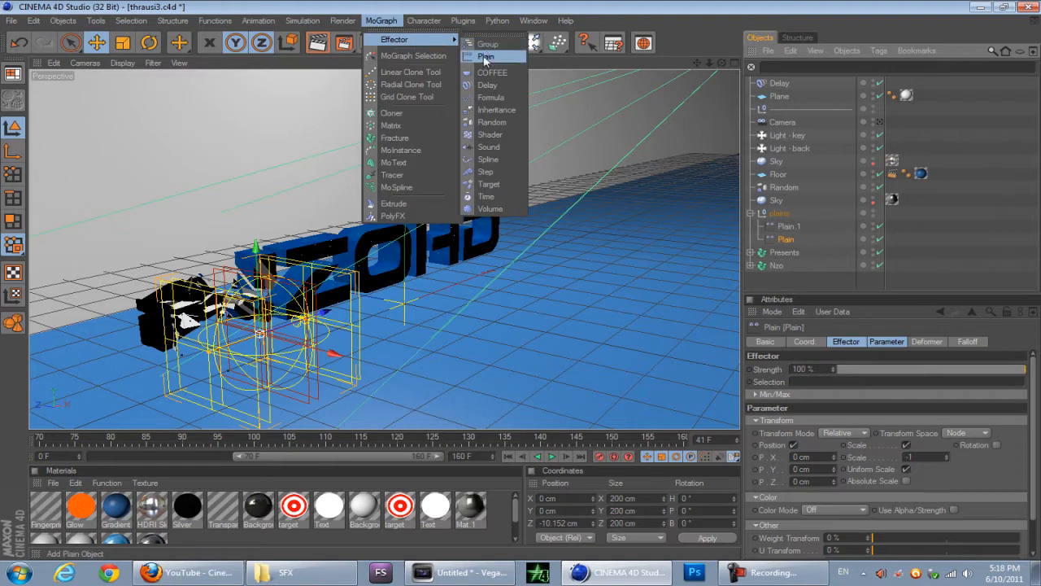
pyautogui.click(486, 57)
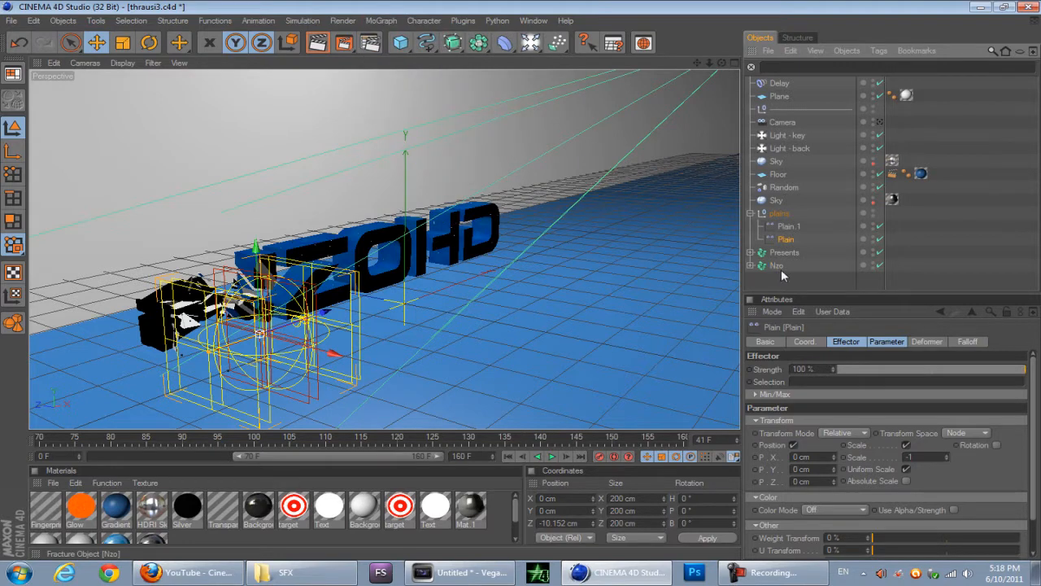
pyautogui.click(380, 21)
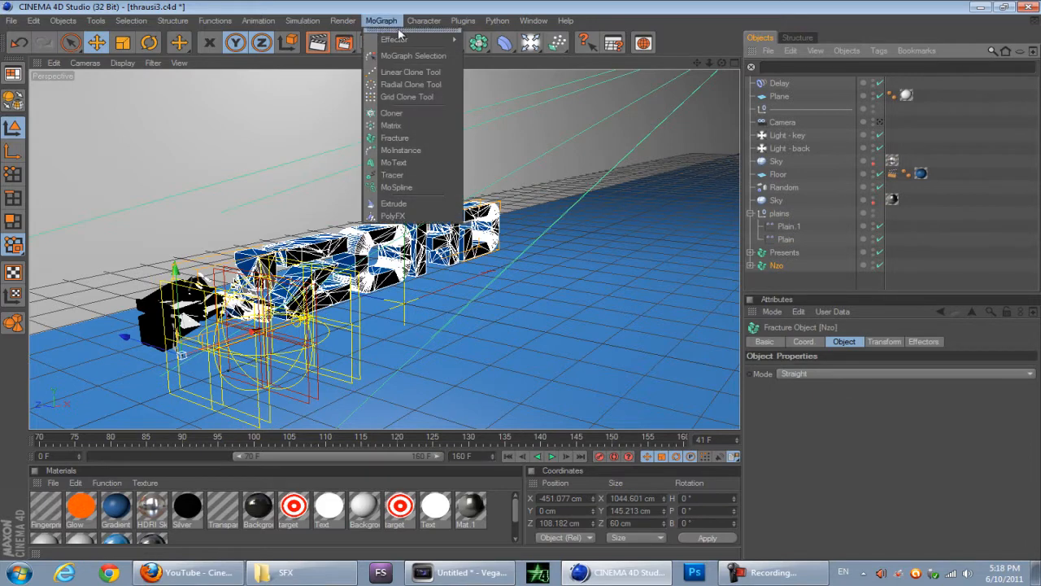
pyautogui.moveTo(395, 39)
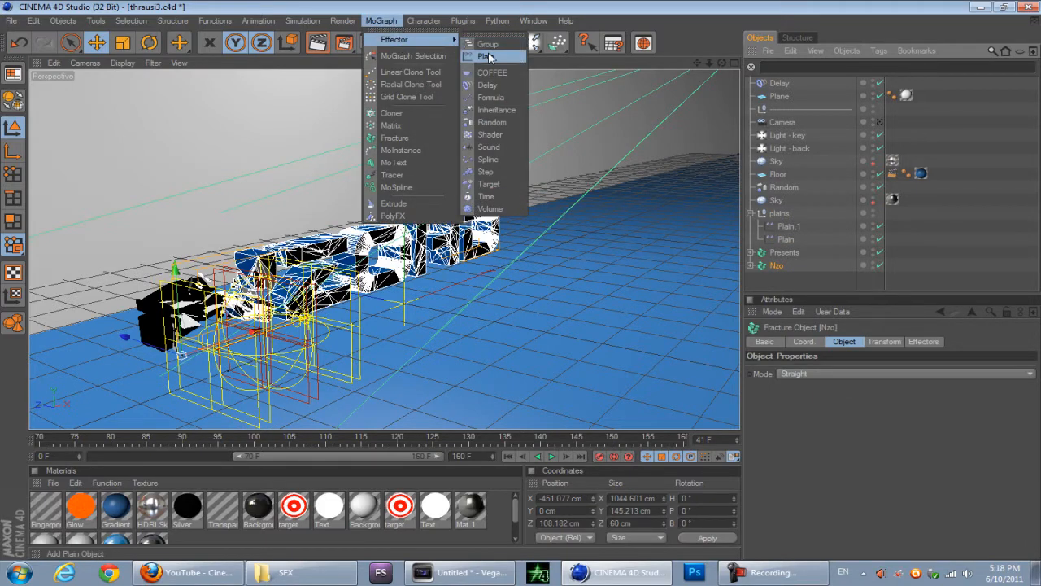
pyautogui.click(486, 57)
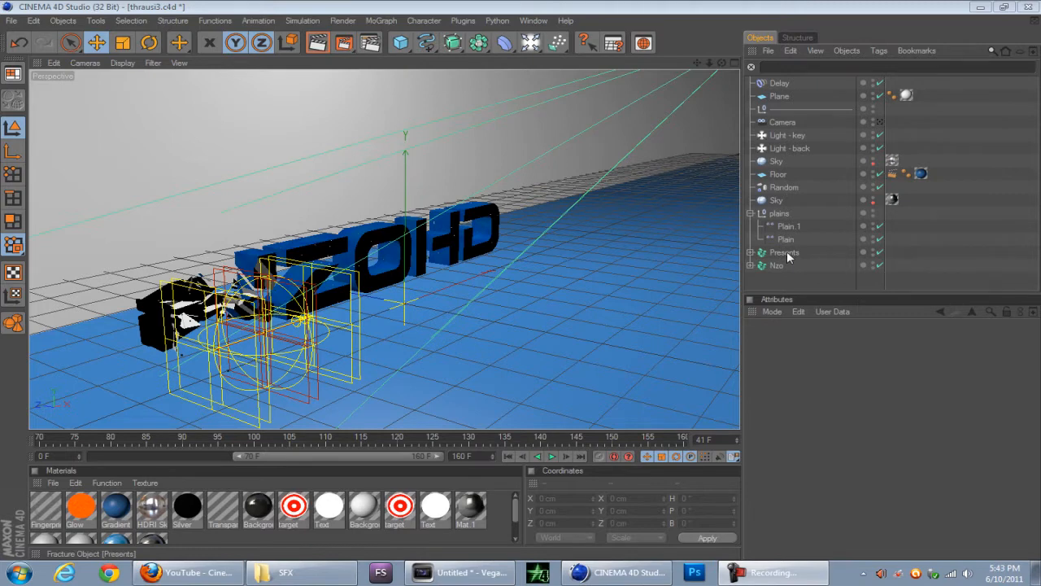
pyautogui.moveTo(789, 257)
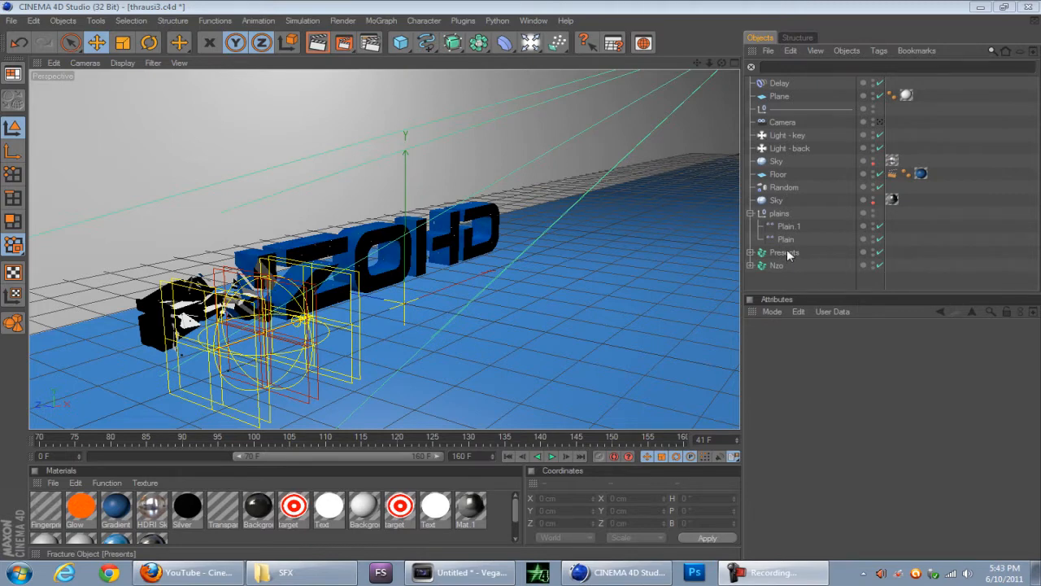
# Step: Select the Presents and Nzo fracture objects and apply Simulation > Dynamics > Create Rigid Body
pyautogui.click(788, 227)
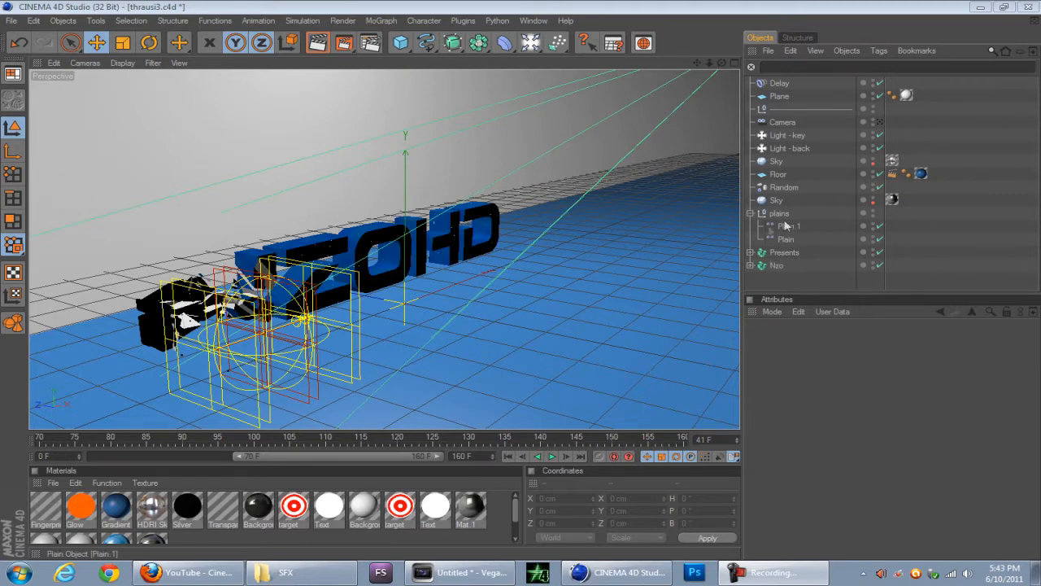
pyautogui.click(785, 252)
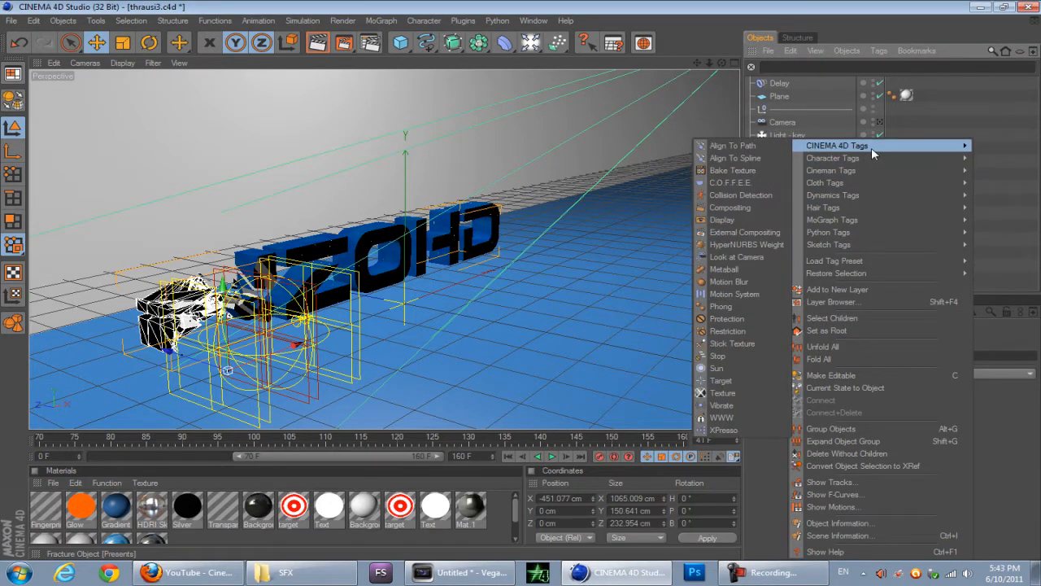
pyautogui.moveTo(832, 194)
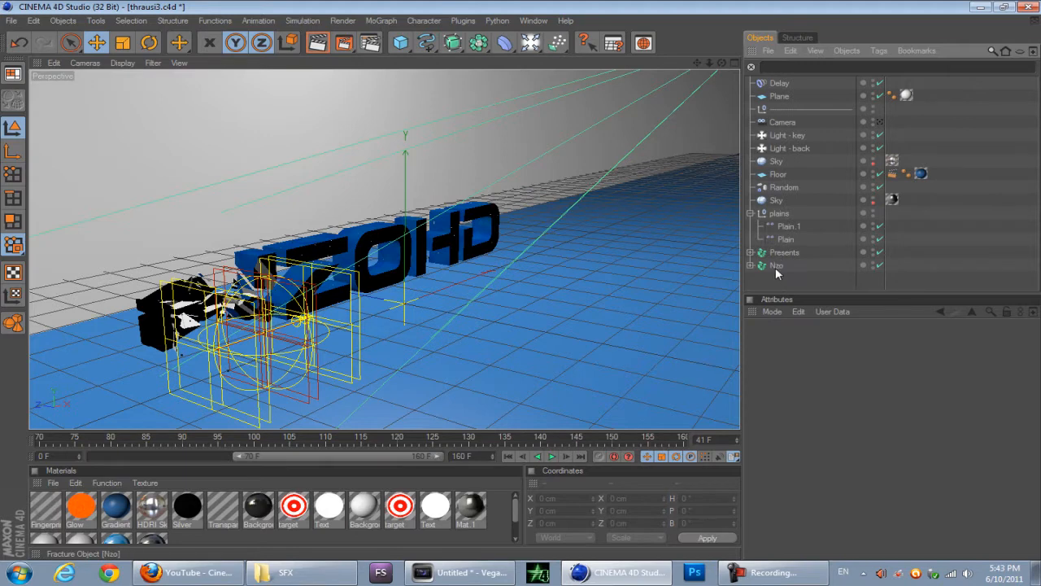
pyautogui.click(776, 265)
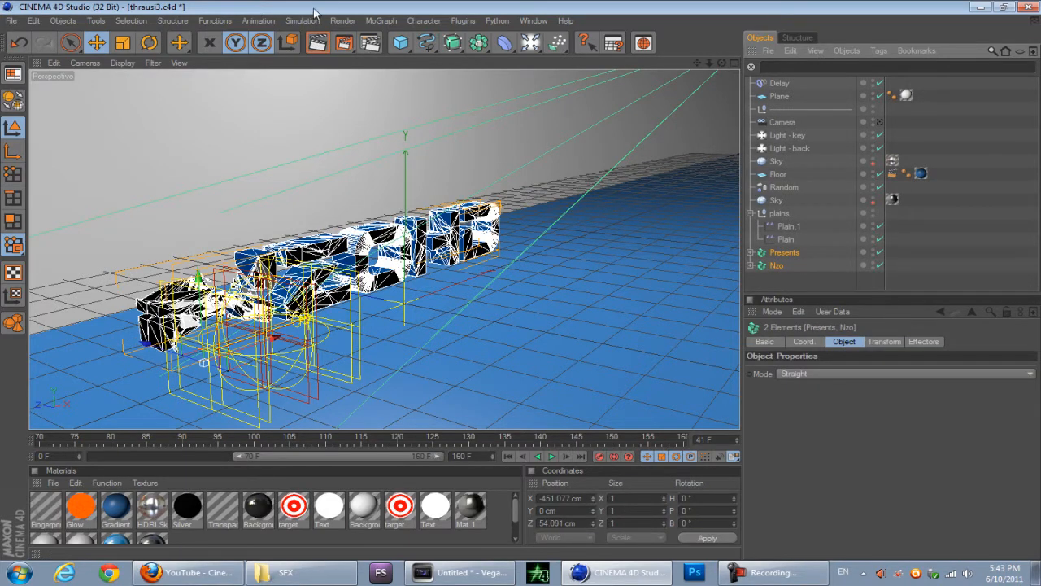
pyautogui.click(302, 21)
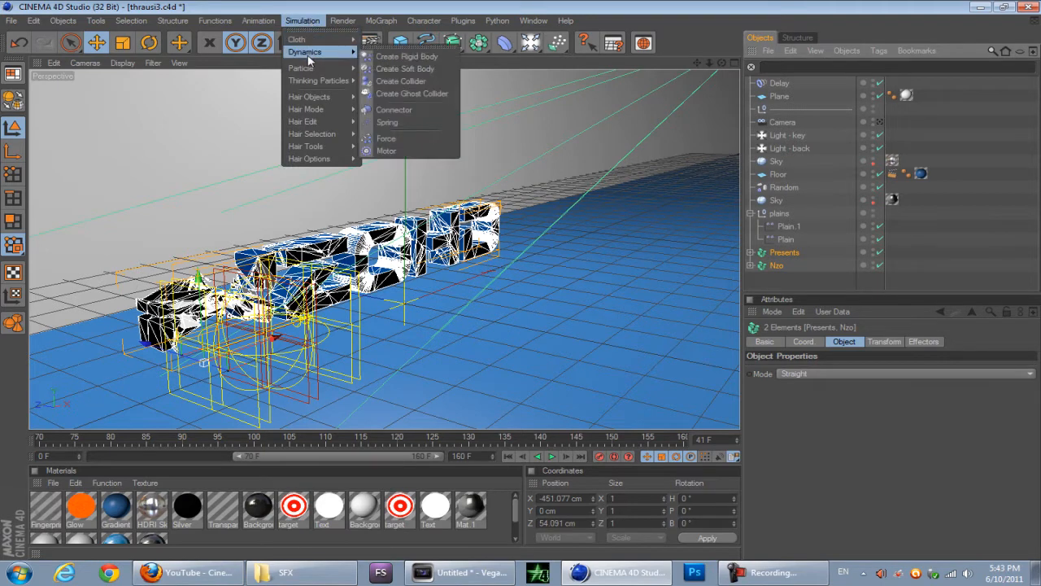
pyautogui.click(407, 56)
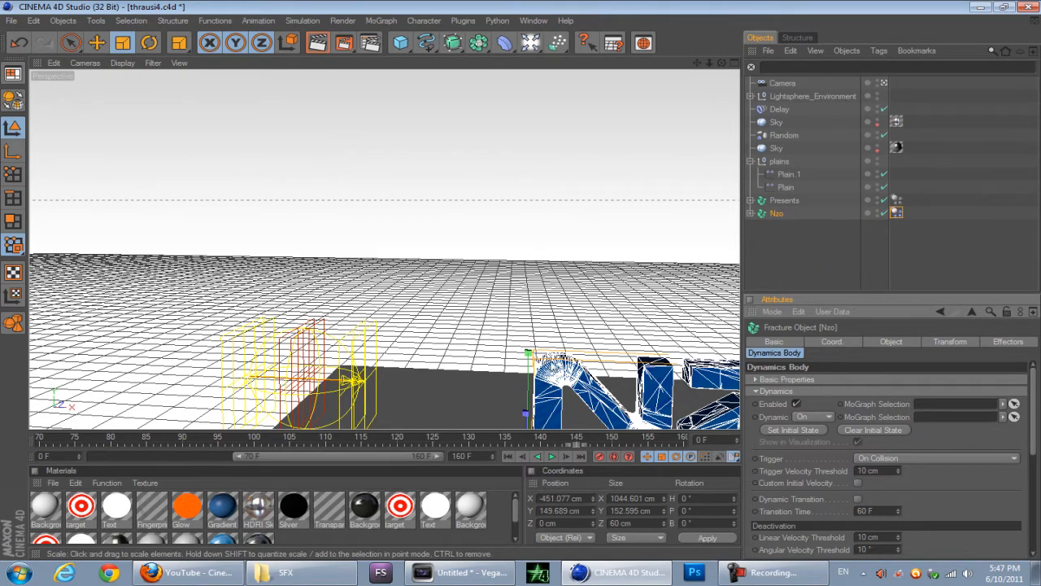
# Step: Preview the current shattering simulation, then rewind to the first frame
pyautogui.click(554, 457)
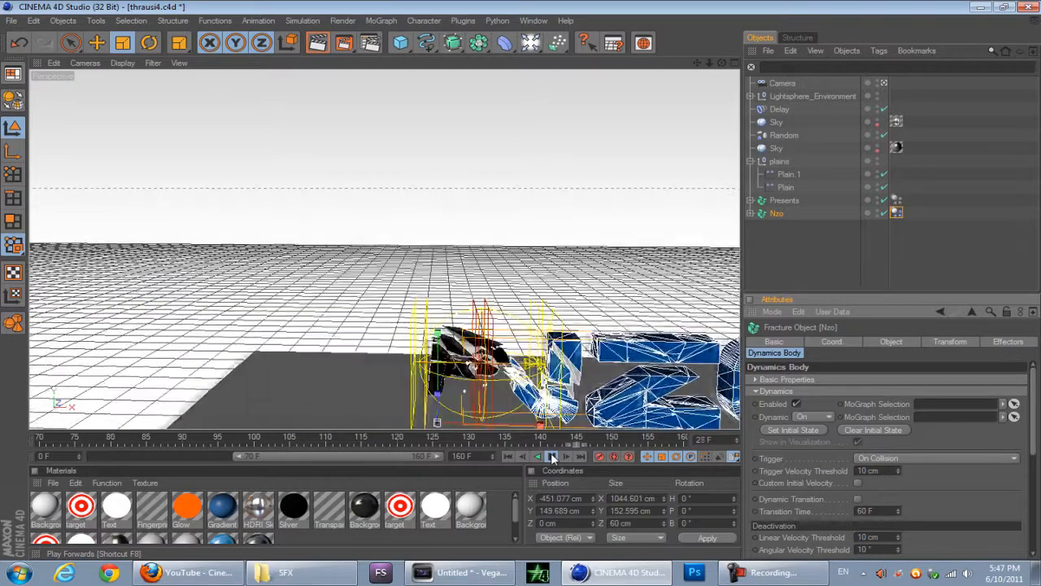
pyautogui.click(552, 457)
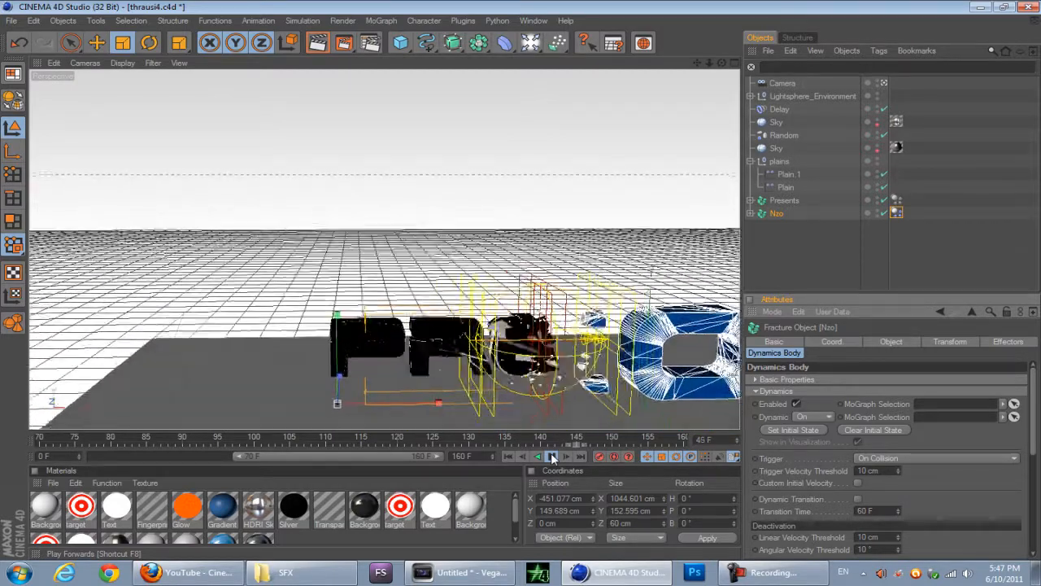
pyautogui.click(552, 455)
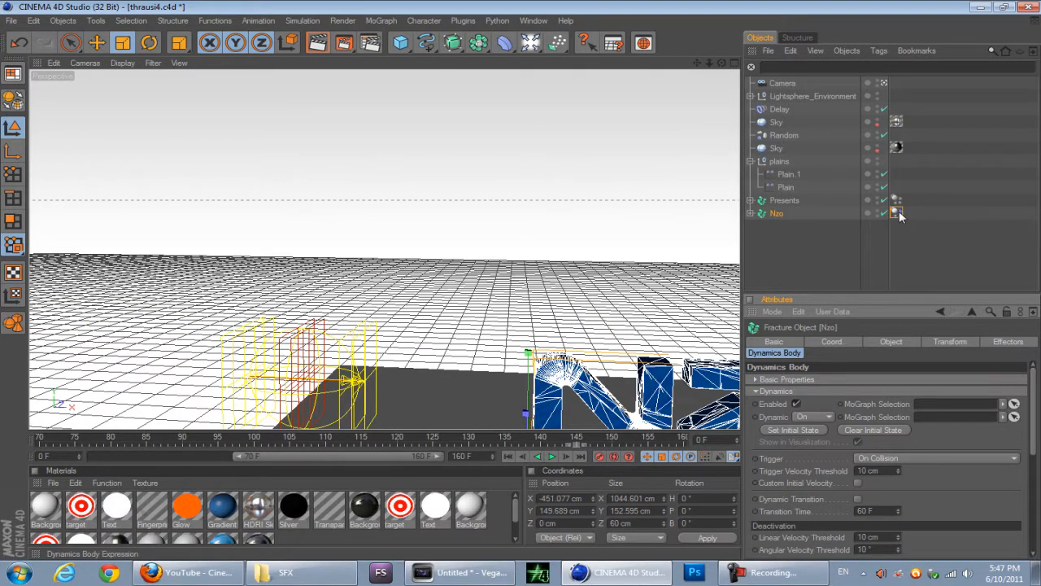
# Step: Set Nzo's trigger to At Velocity Peak, disable Plain.1, and test the simulation
pyautogui.click(842, 341)
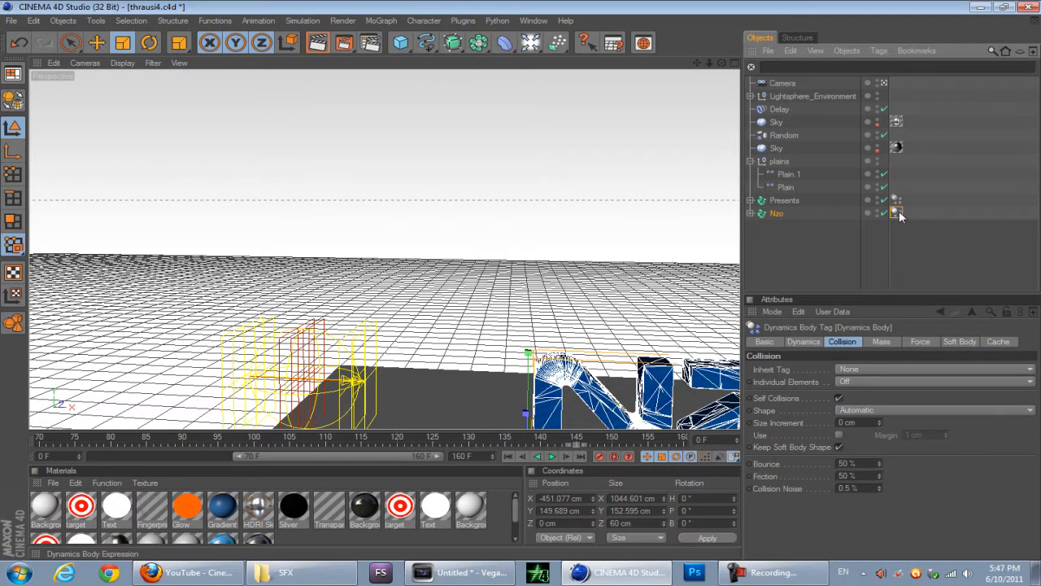
pyautogui.click(802, 340)
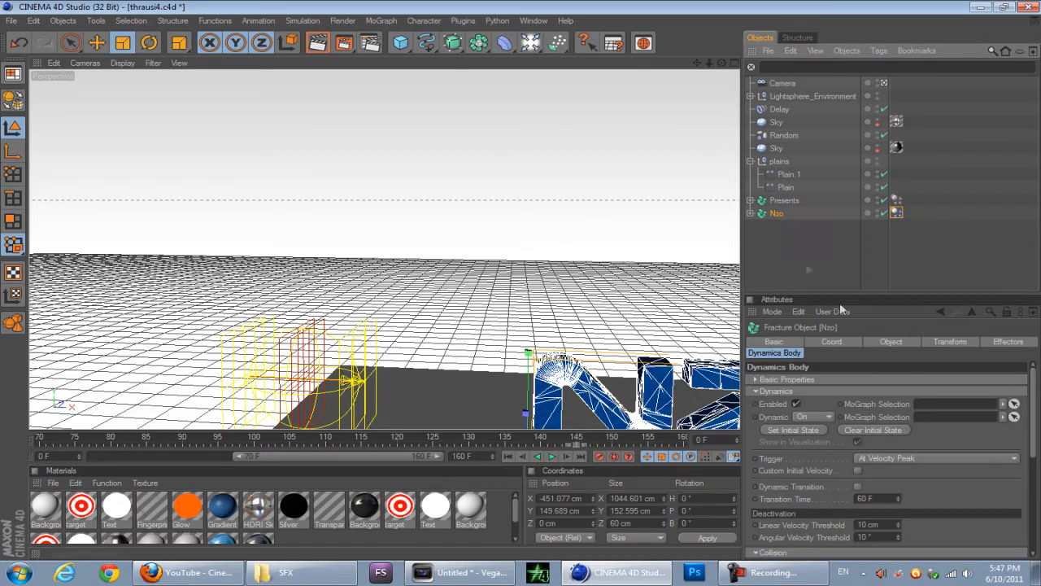
pyautogui.click(1008, 341)
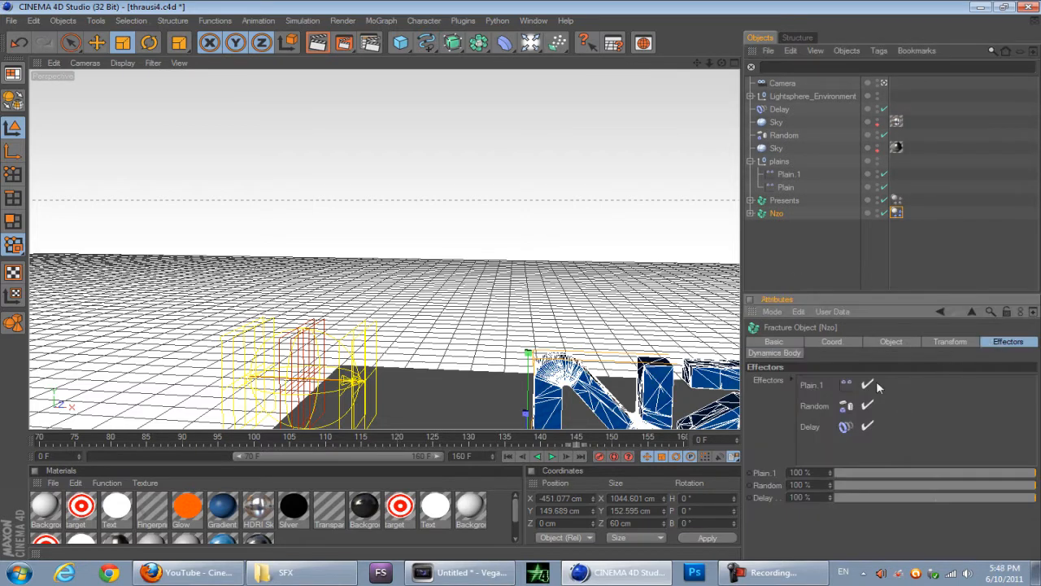
pyautogui.click(867, 384)
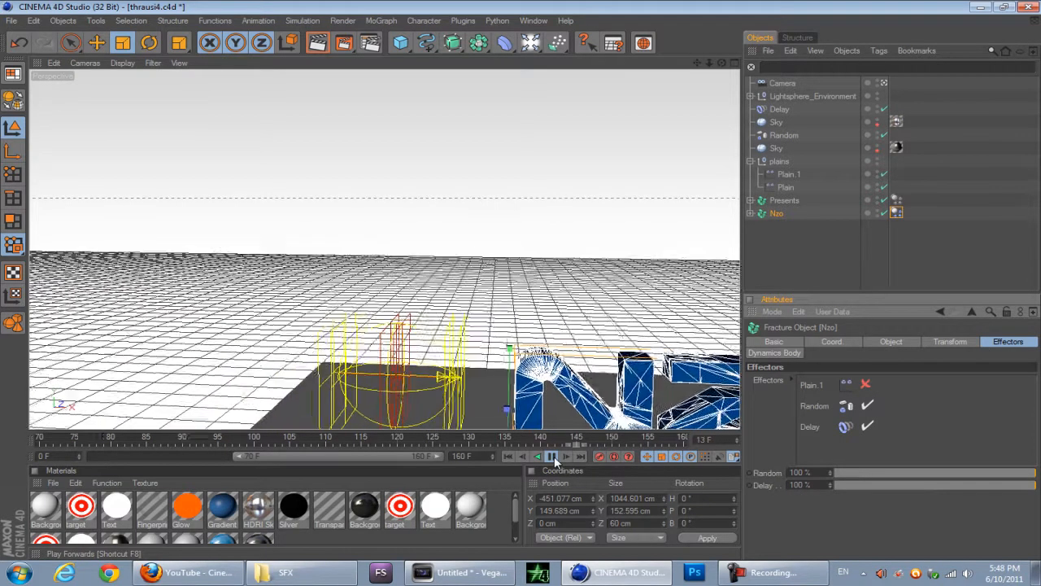
pyautogui.click(551, 456)
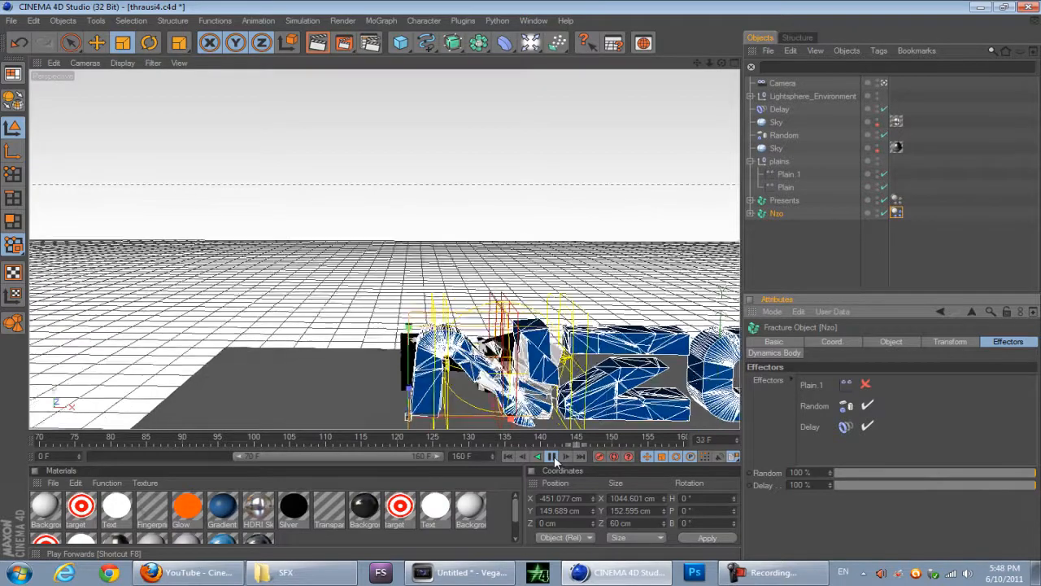
pyautogui.click(550, 456)
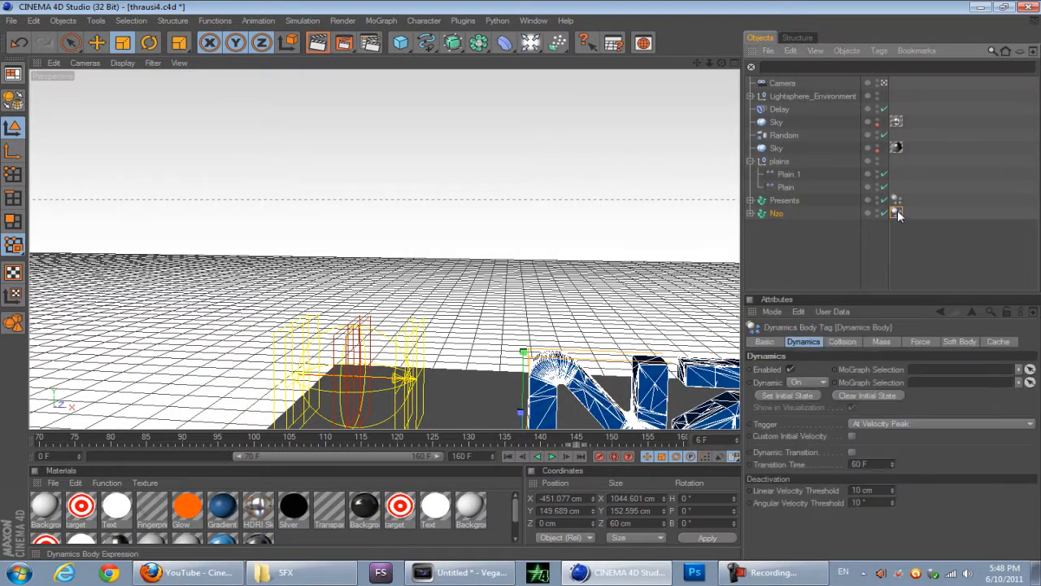
# Step: Review Nzo's Dynamics Body Collision tab and replay the simulation as the letters shatter
pyautogui.click(840, 341)
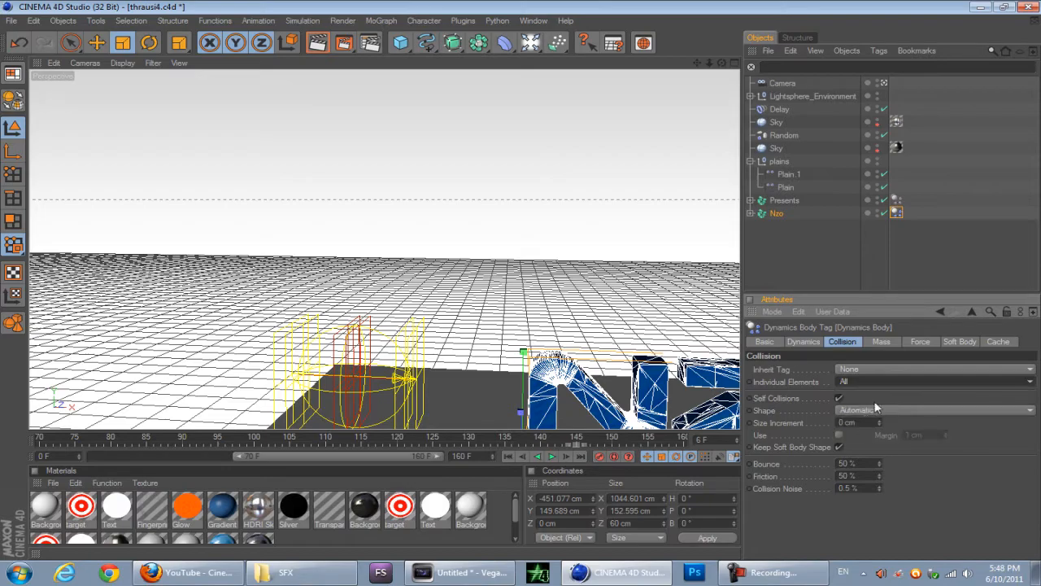
pyautogui.click(552, 456)
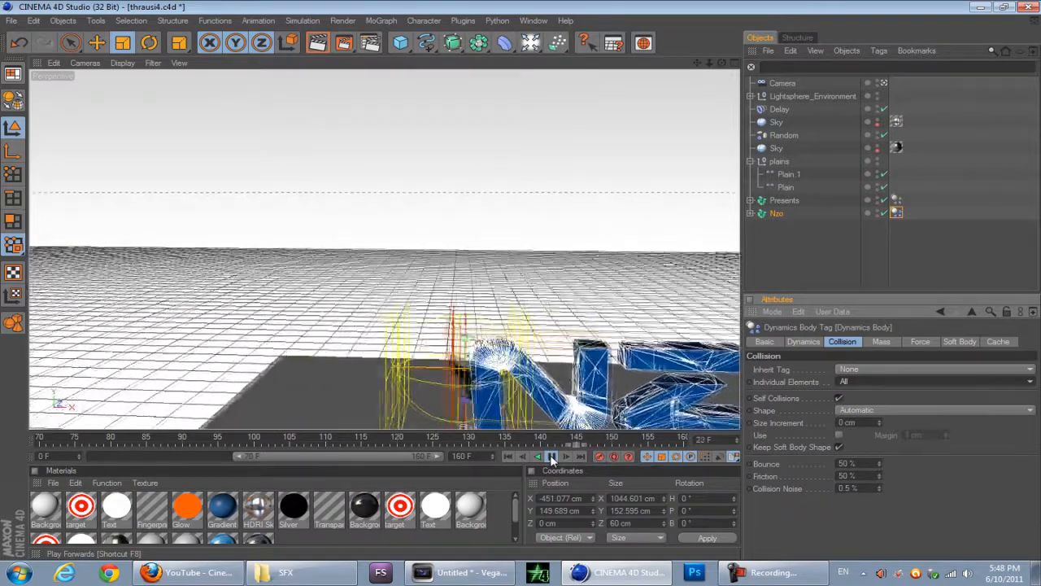
pyautogui.click(552, 456)
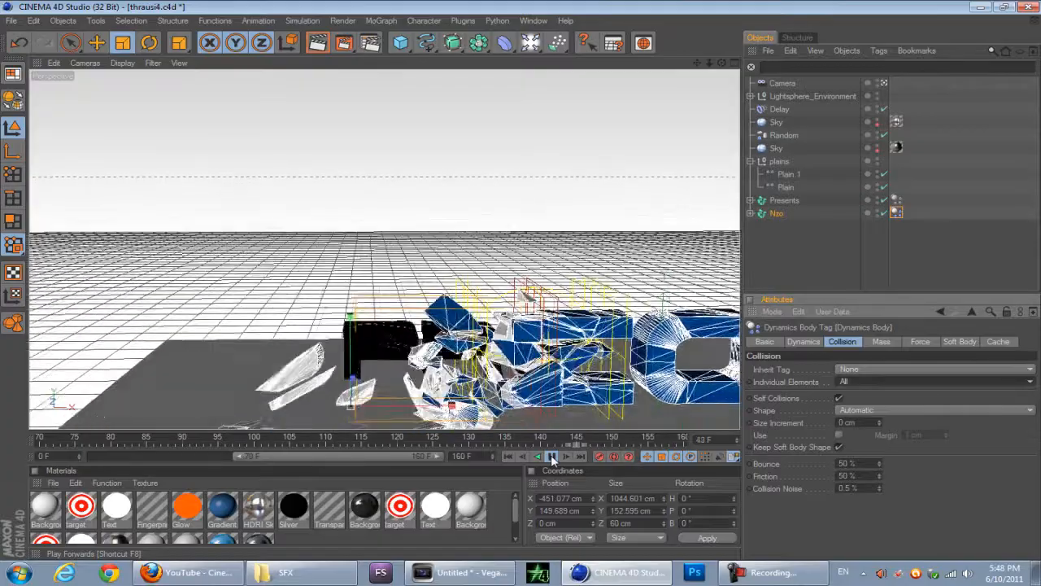
pyautogui.click(552, 456)
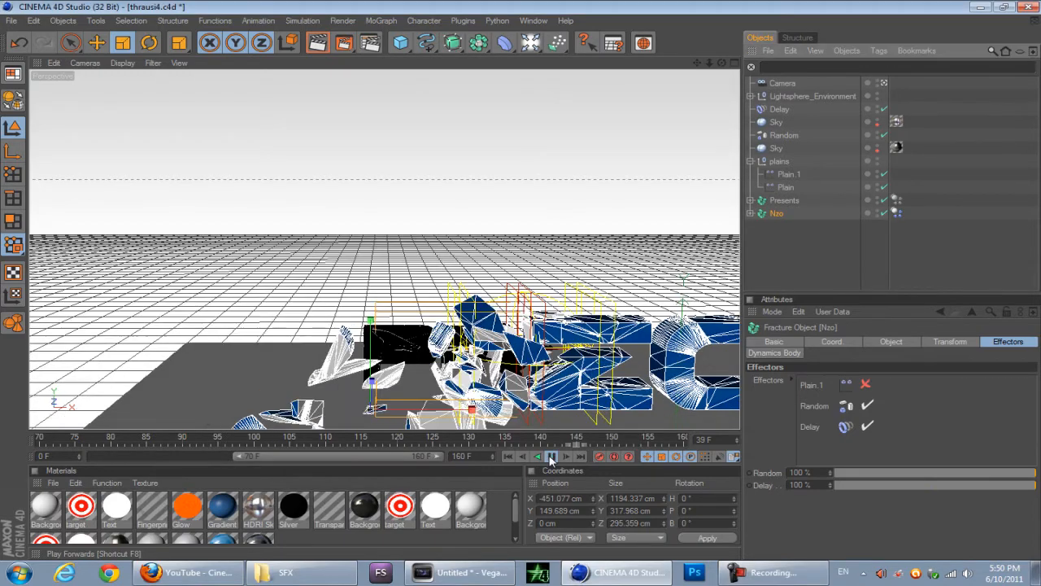
# Step: Stop playback of the Nzo shattering simulation
pyautogui.click(549, 456)
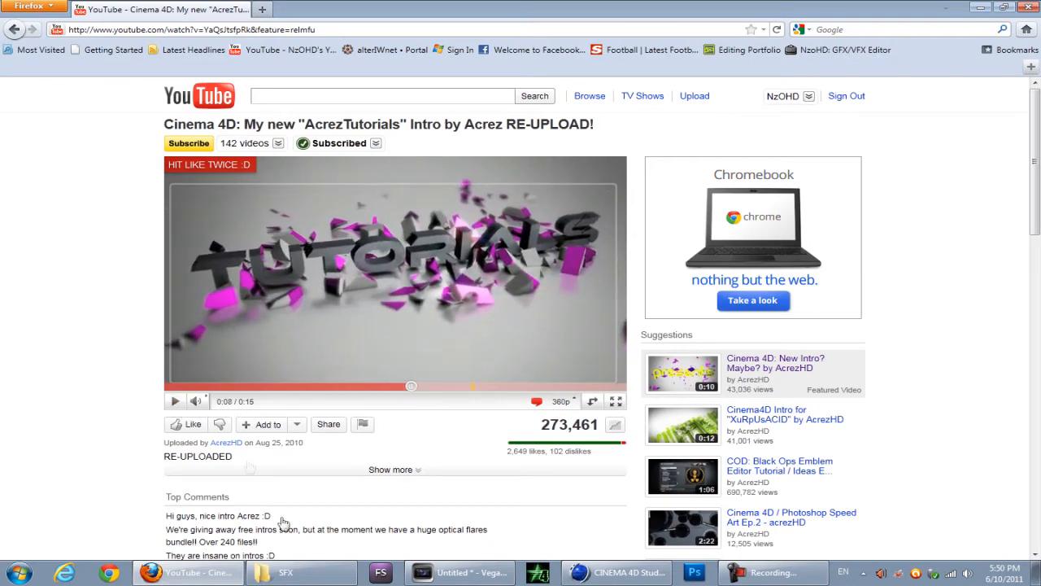
# Step: Watch the AcrezTutorials intro video in Firefox as a shattered-text reference
pyautogui.click(616, 572)
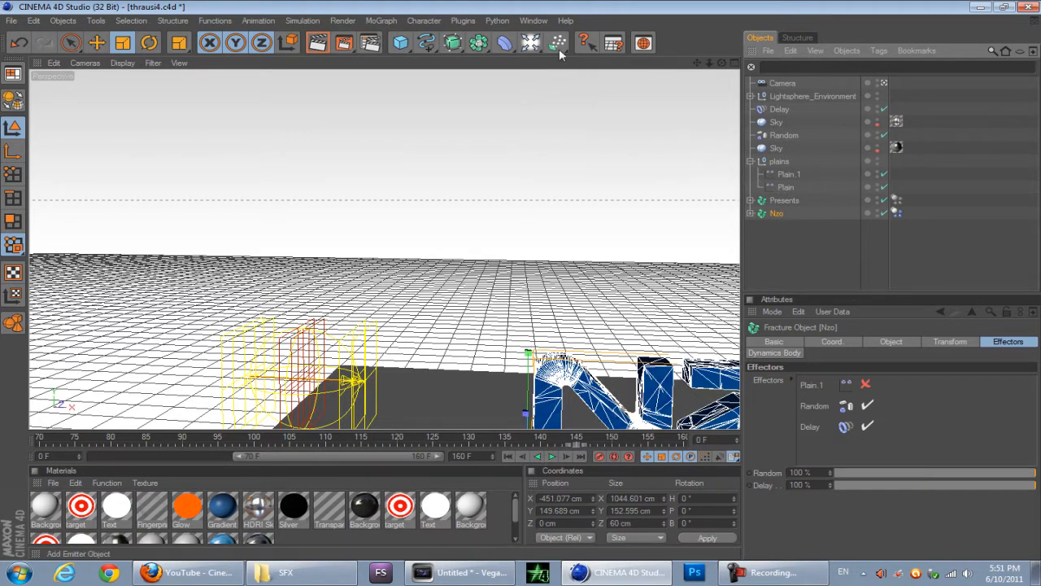
# Step: Add a Turbulence force from the Particles group and replay the shattering simulation
pyautogui.click(557, 43)
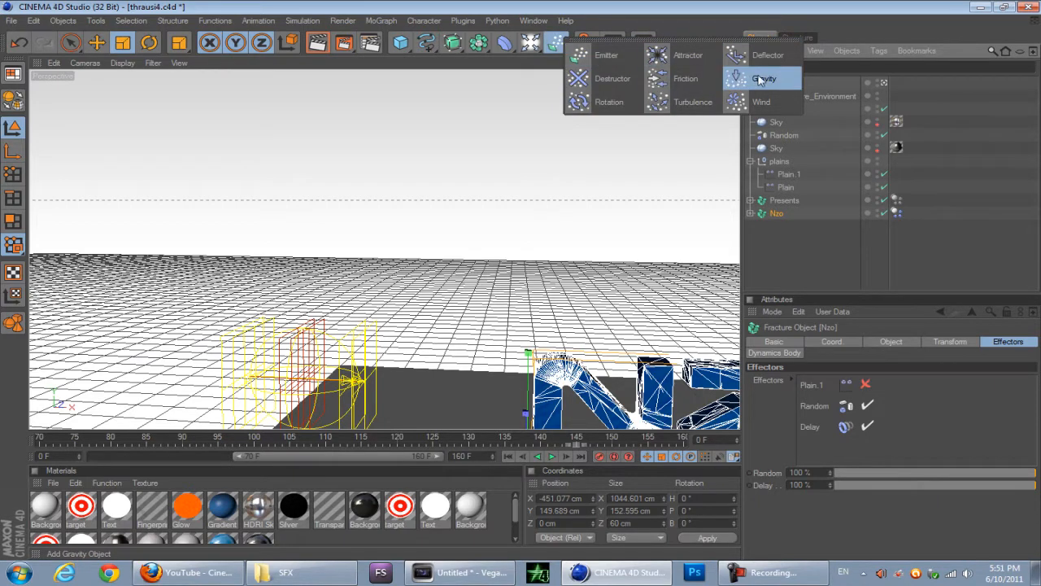
pyautogui.moveTo(693, 102)
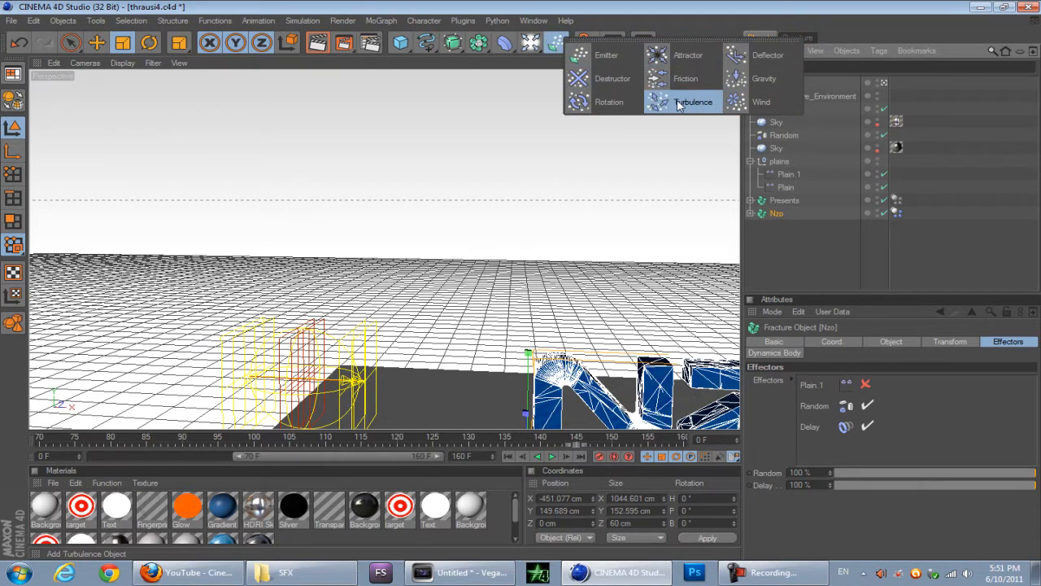
pyautogui.click(693, 102)
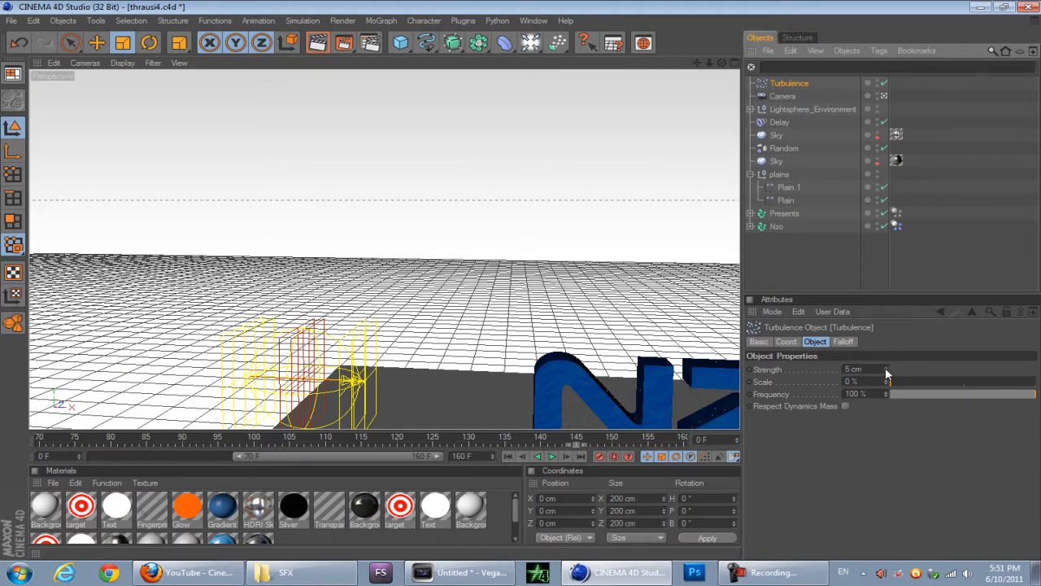
pyautogui.click(553, 456)
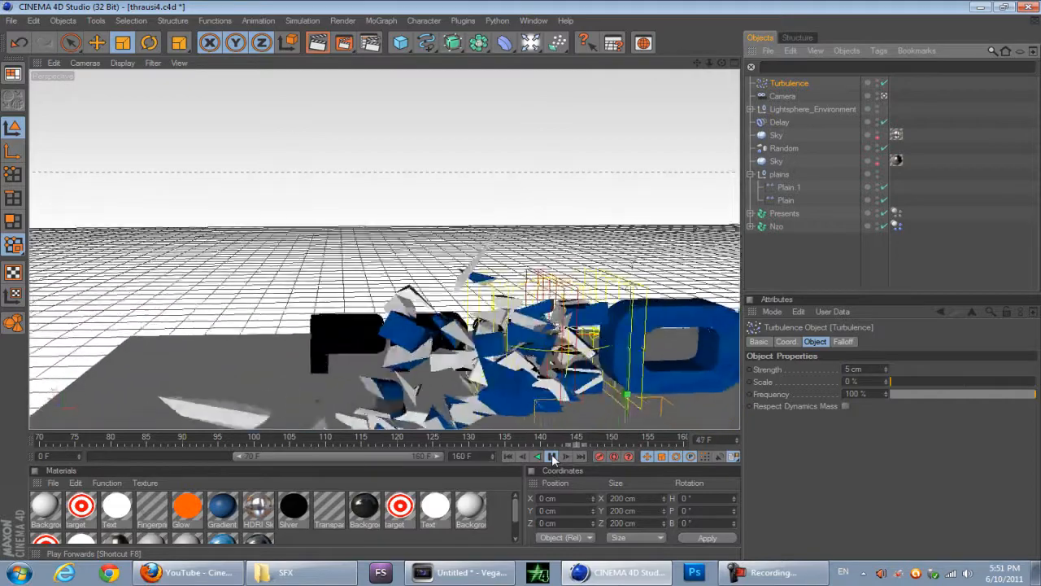
pyautogui.click(553, 456)
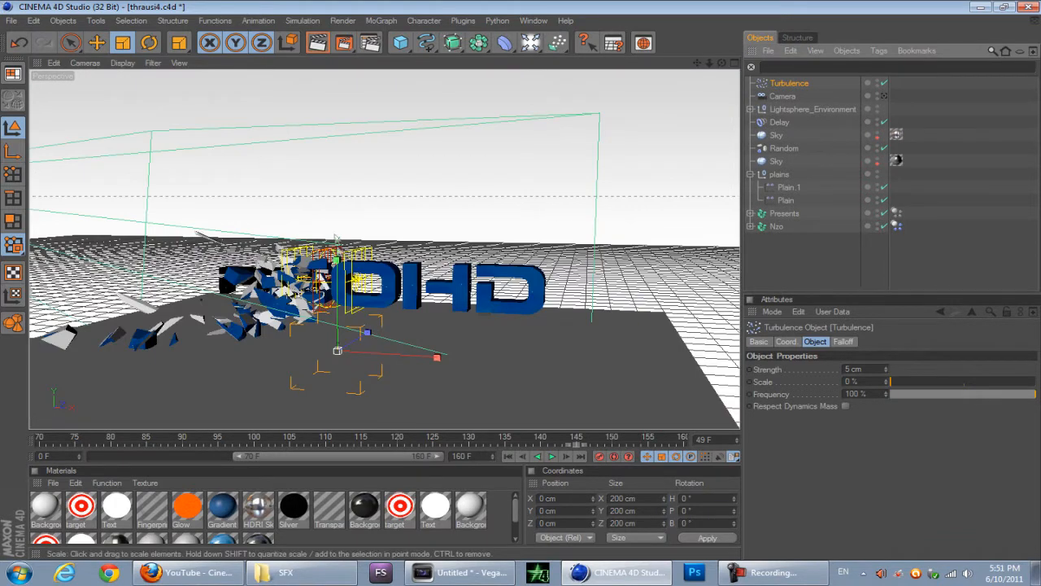
# Step: Position the Turbulence object at the text's left end, adjust the timeline range, and replay
pyautogui.click(97, 42)
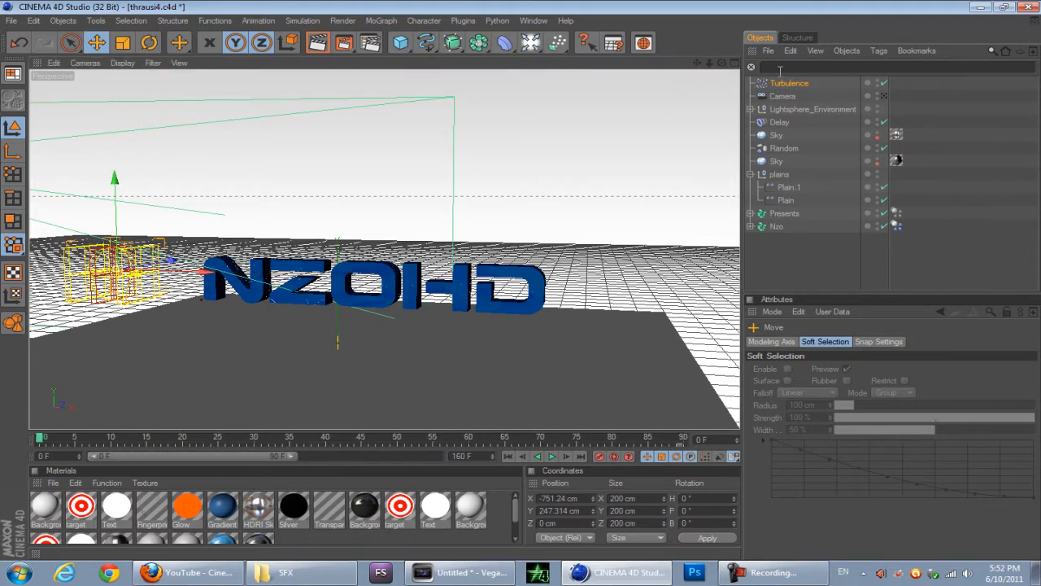
pyautogui.click(784, 149)
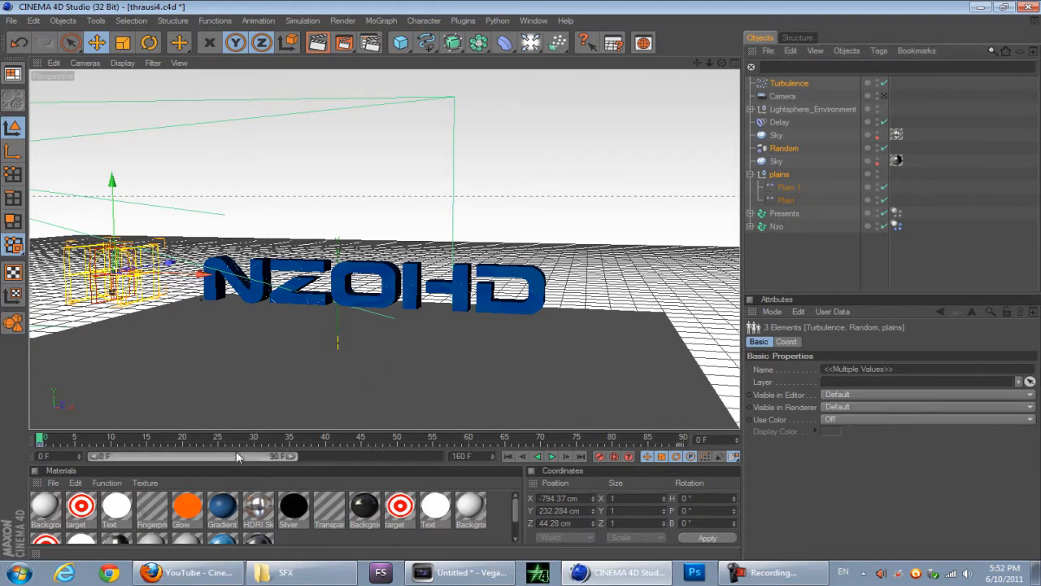
pyautogui.click(581, 455)
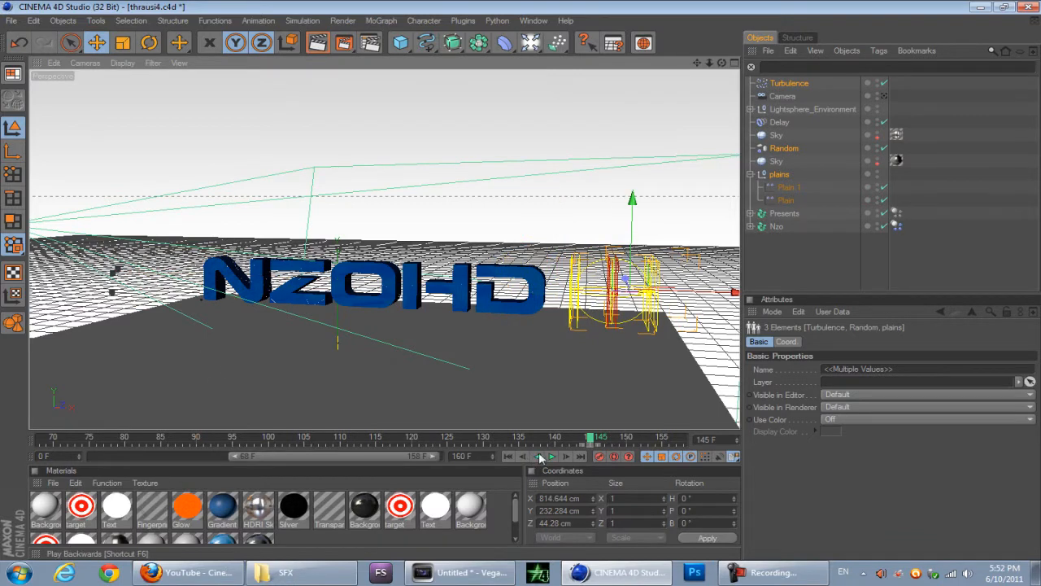
pyautogui.moveTo(513, 459)
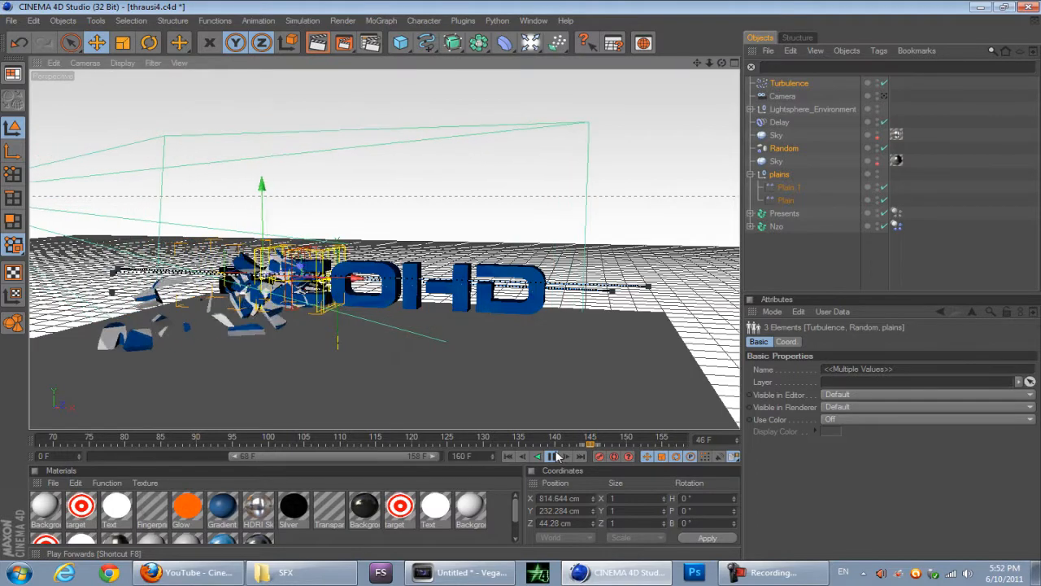
pyautogui.click(553, 455)
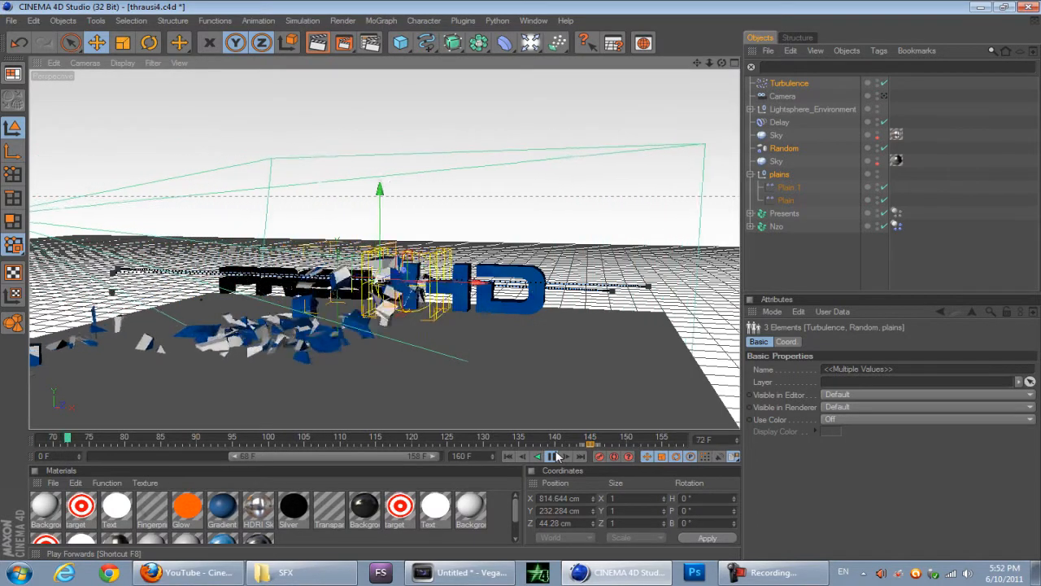
pyautogui.click(556, 455)
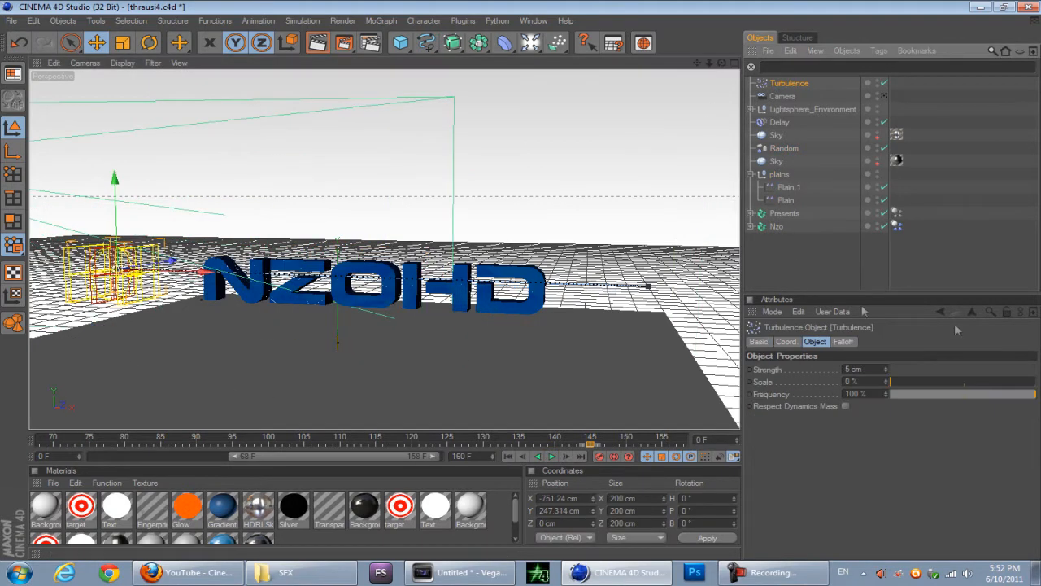
# Step: Set turbulence Strength to 400 cm and Scale to about 185%
pyautogui.click(858, 368)
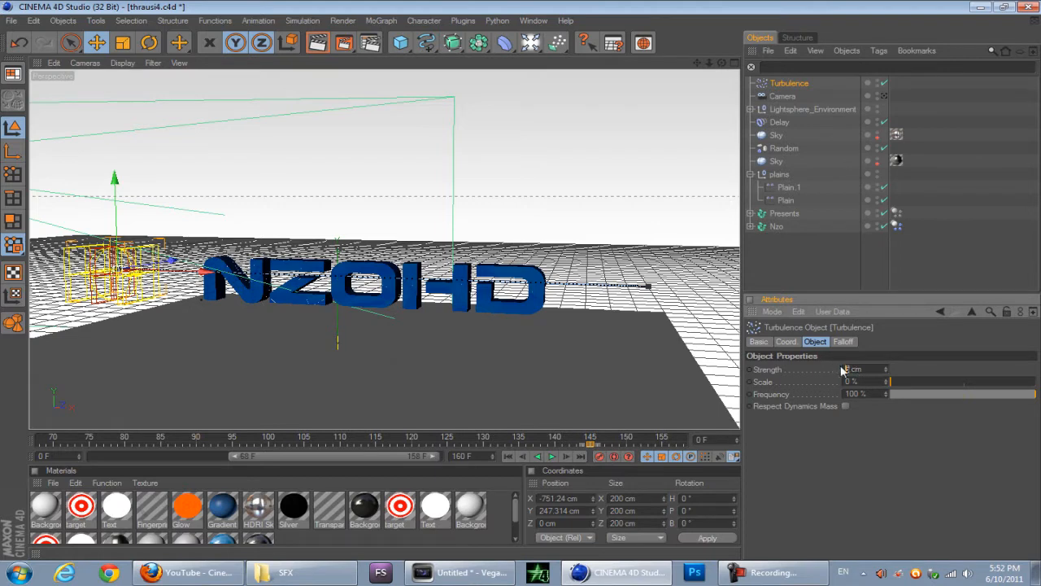
pyautogui.write('400')
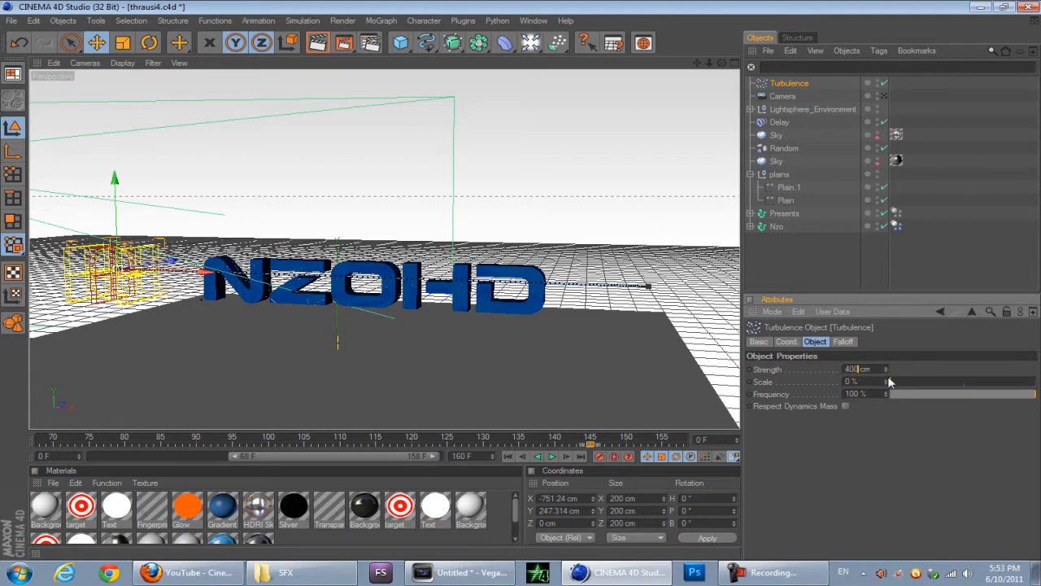
pyautogui.moveTo(891, 382); pyautogui.dragTo(911, 382)
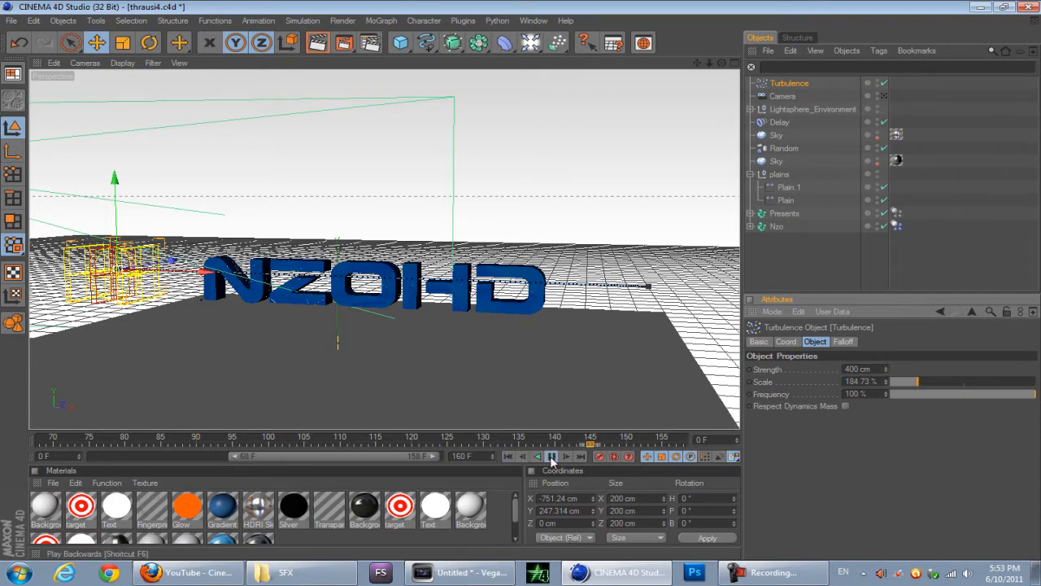
# Step: Replay the simulation to see the stronger turbulence blow the text apart
pyautogui.click(552, 455)
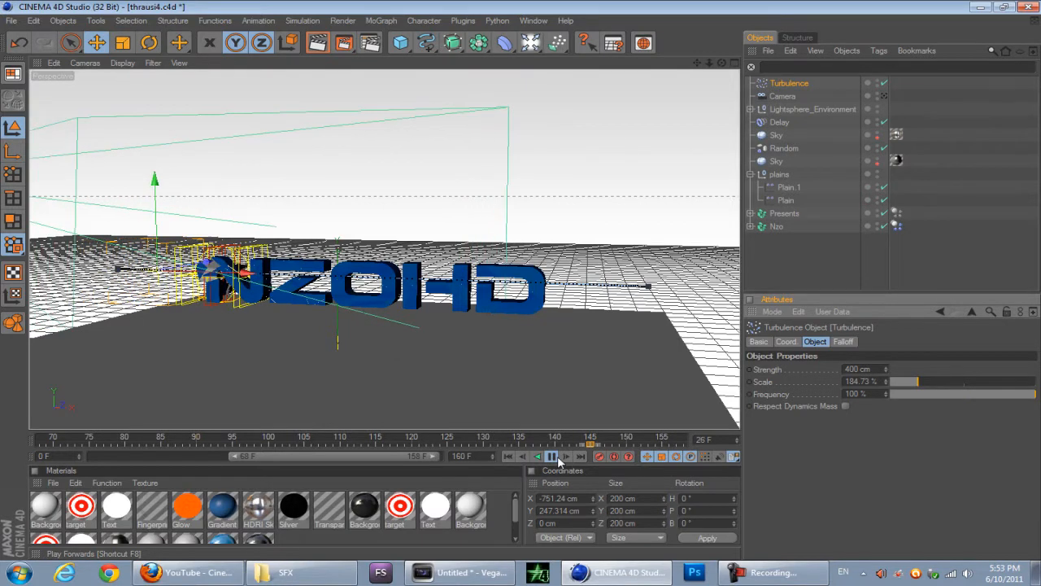
pyautogui.click(567, 456)
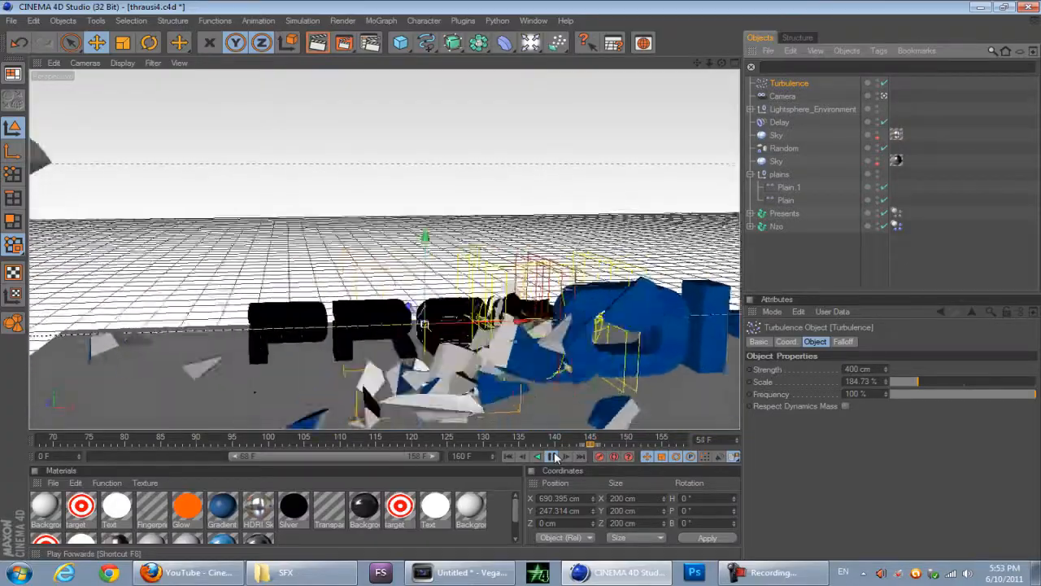
pyautogui.click(566, 456)
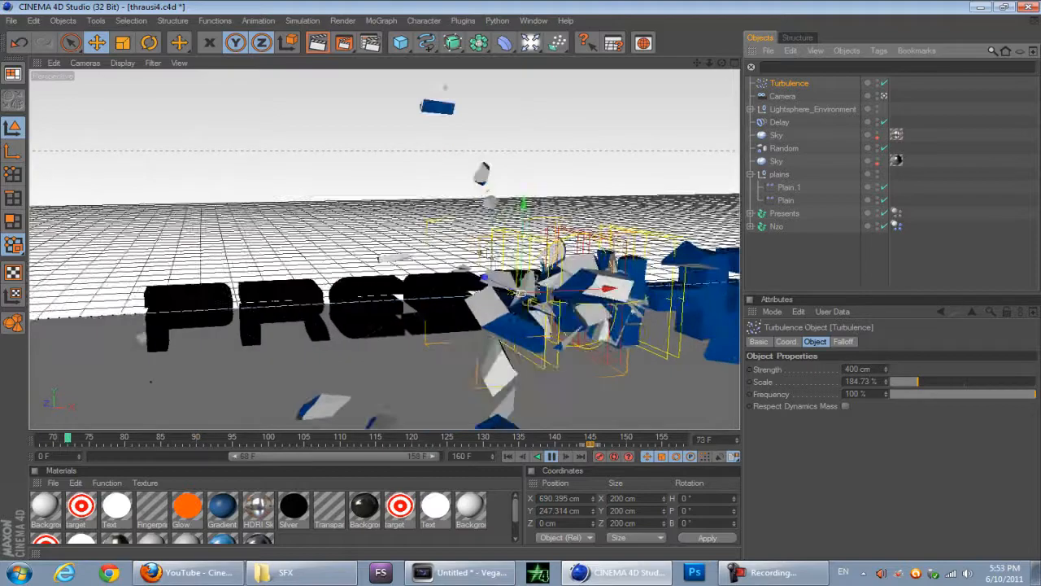
pyautogui.click(552, 456)
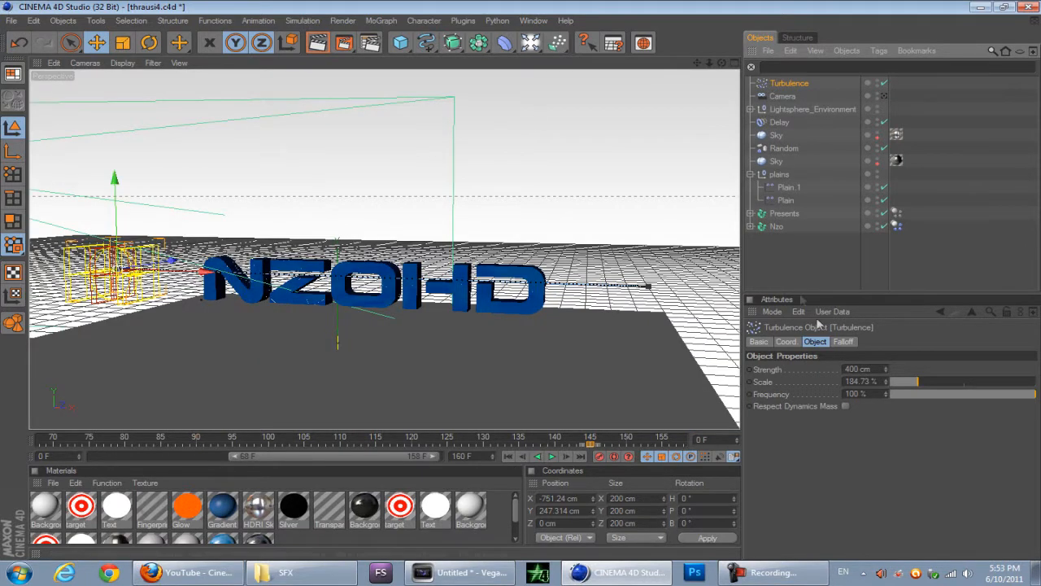
# Step: Switch the Turbulence falloff shape from Infinite to Box
pyautogui.click(844, 340)
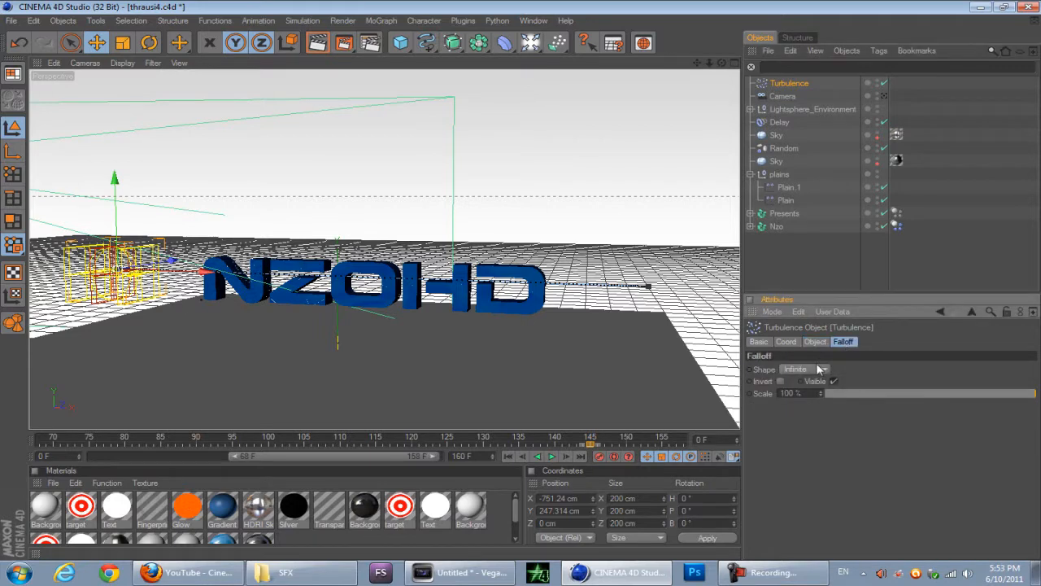
pyautogui.click(806, 369)
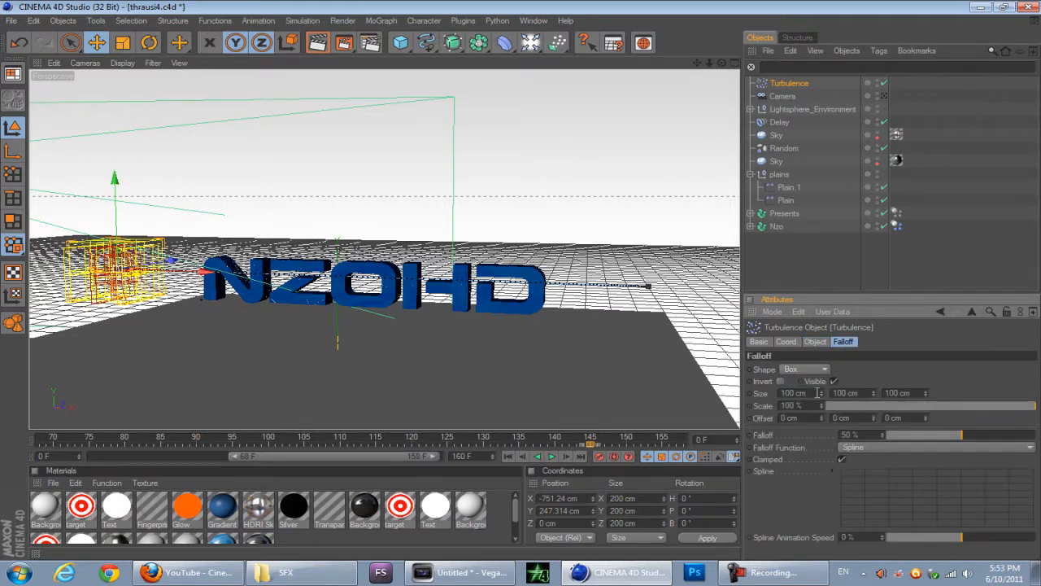
pyautogui.click(805, 369)
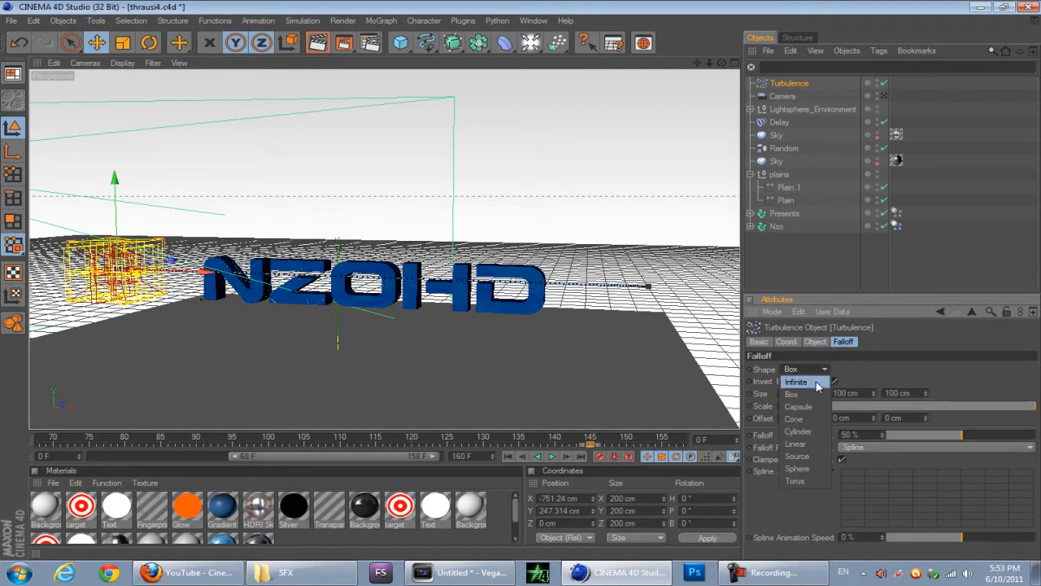
pyautogui.click(122, 42)
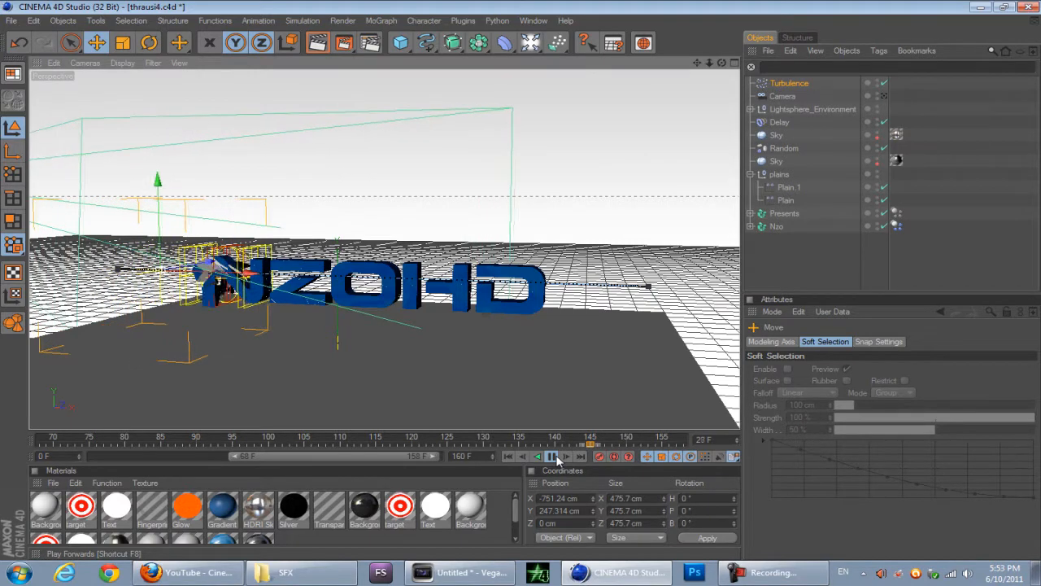
# Step: Replay the animation with the 475.7 cm turbulence box so NzO HD fragments explode
pyautogui.click(554, 456)
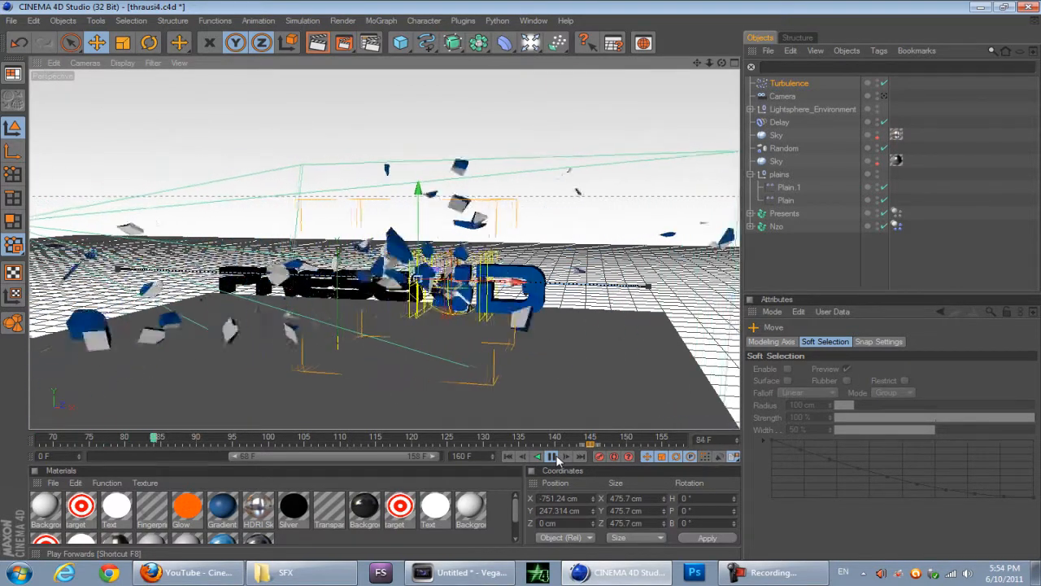
pyautogui.click(554, 457)
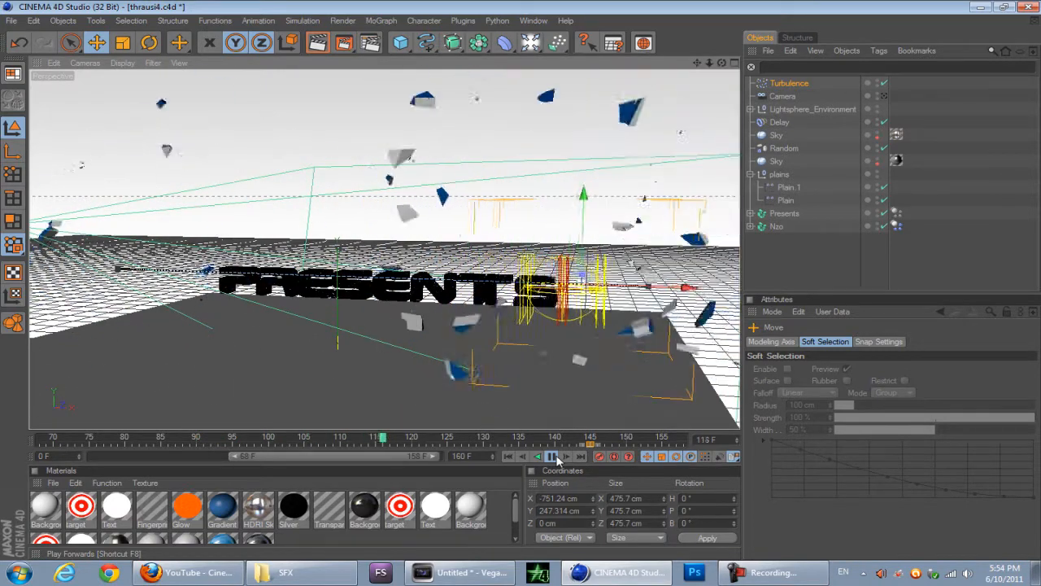
pyautogui.click(552, 455)
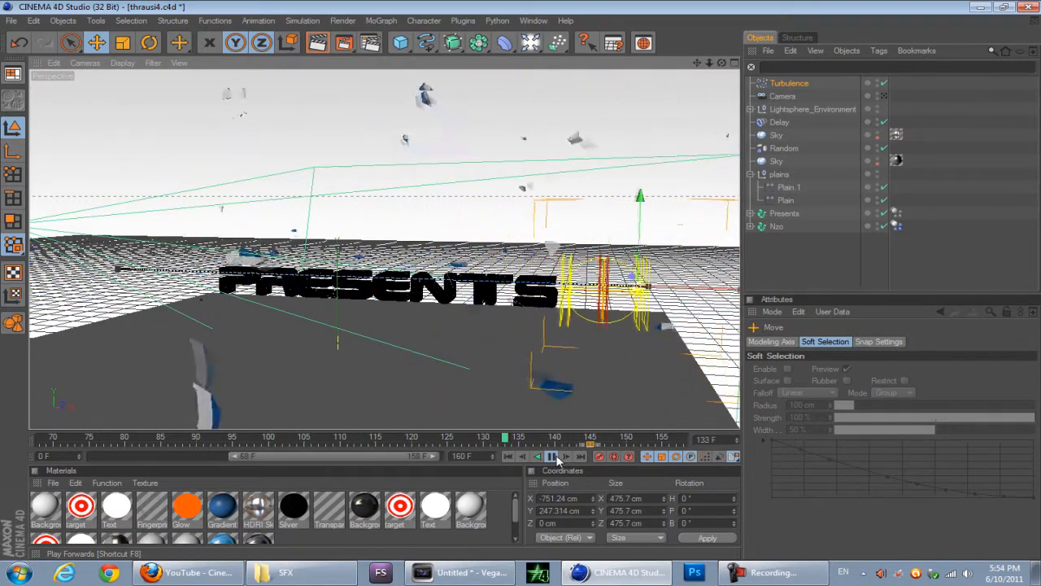